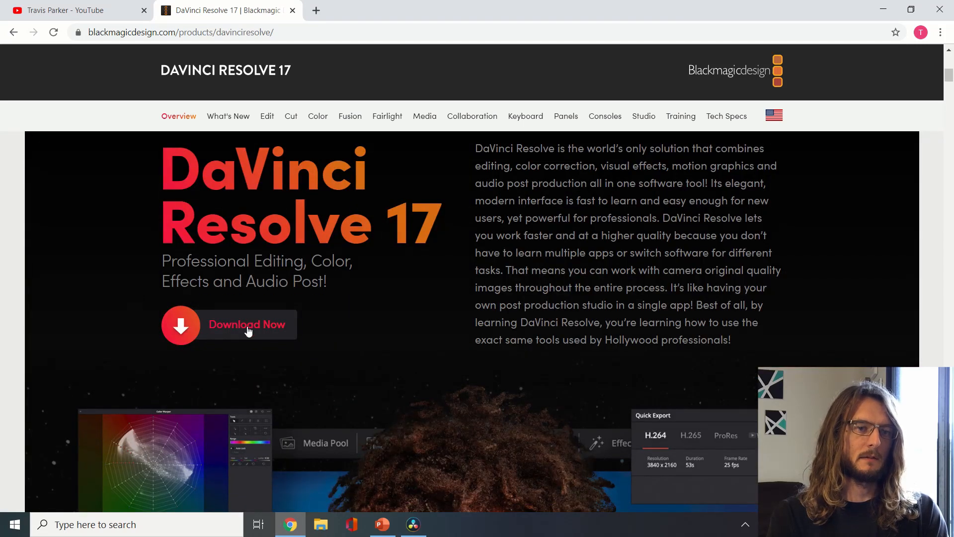
Bring up the Download Now choices listing Resolve and Studio versions per platform.
click(246, 325)
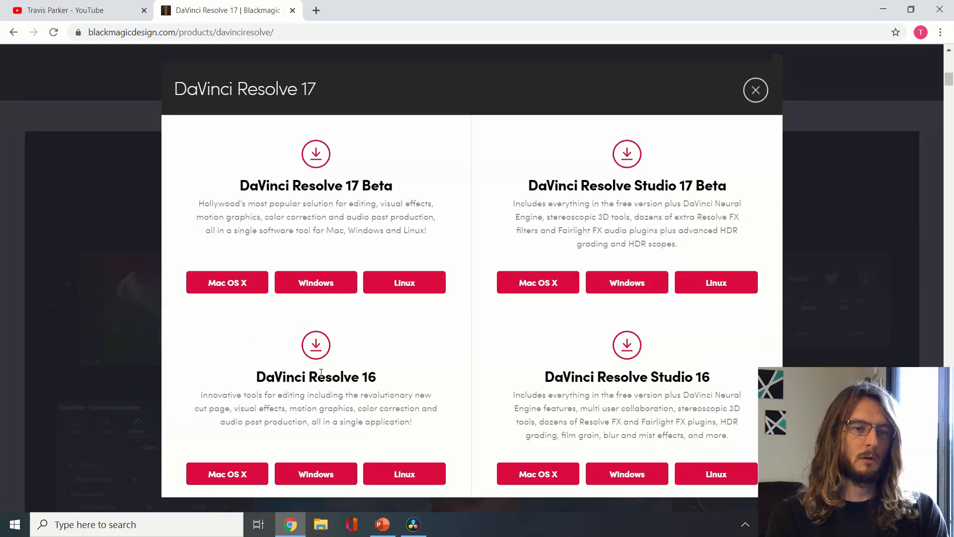
mouse_move(344, 391)
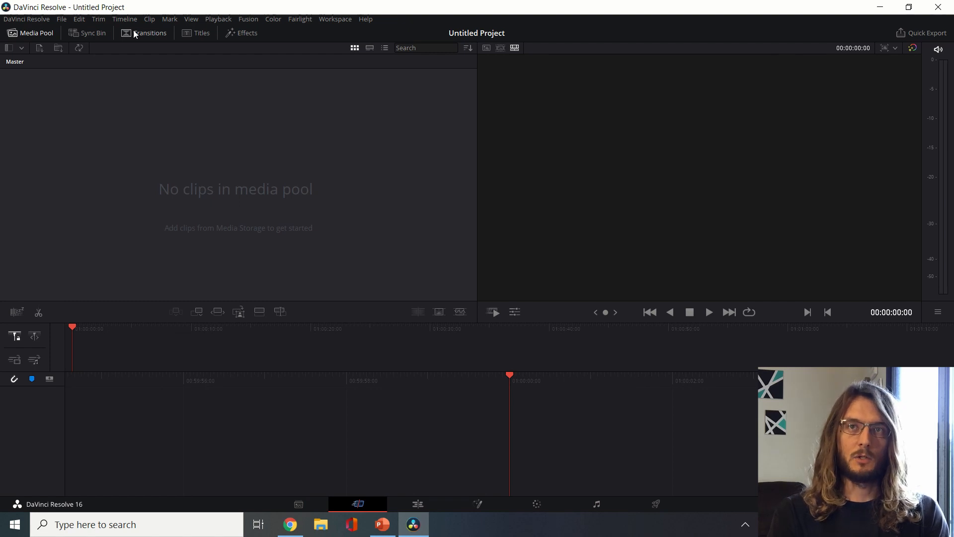
Save the untitled project as 'Davinci resolve test' via File > Save Project As.
click(61, 19)
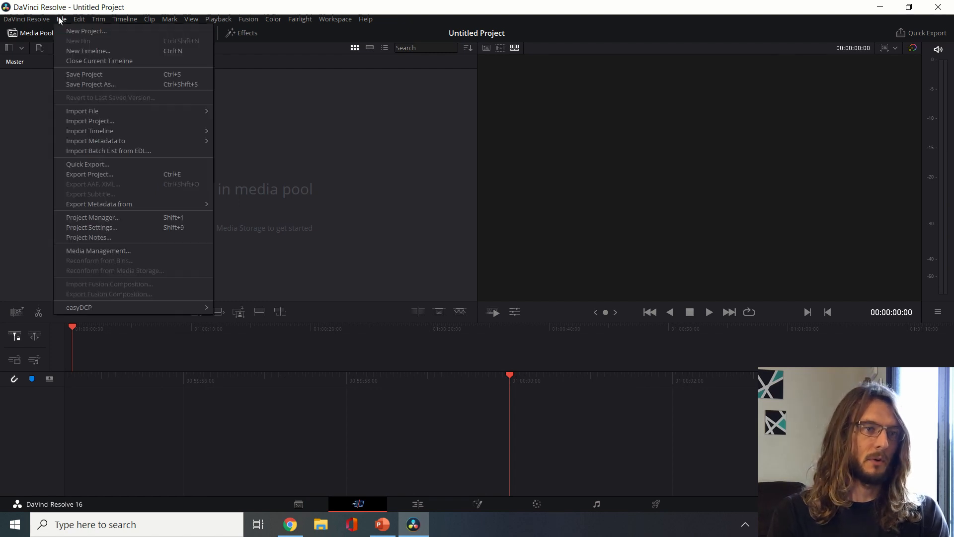
mouse_move(90, 83)
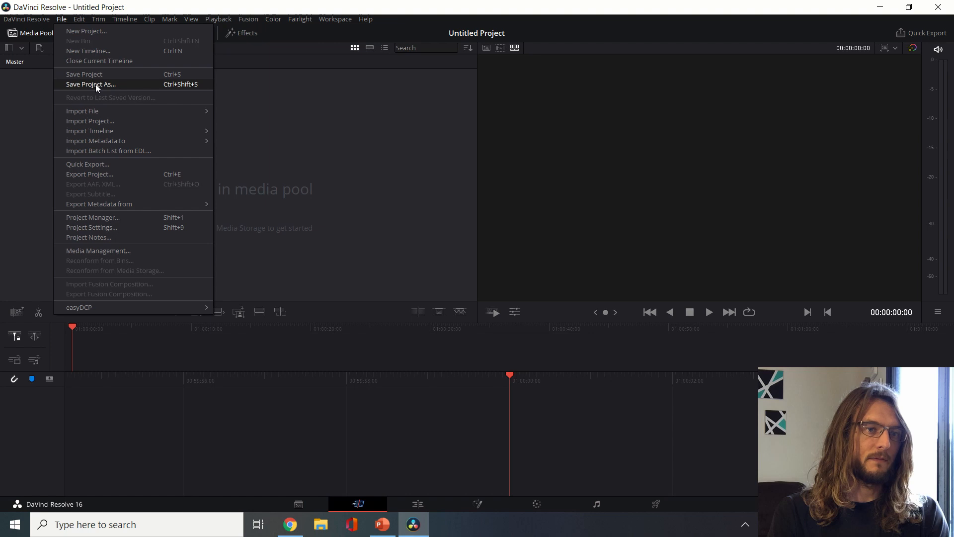
click(91, 84)
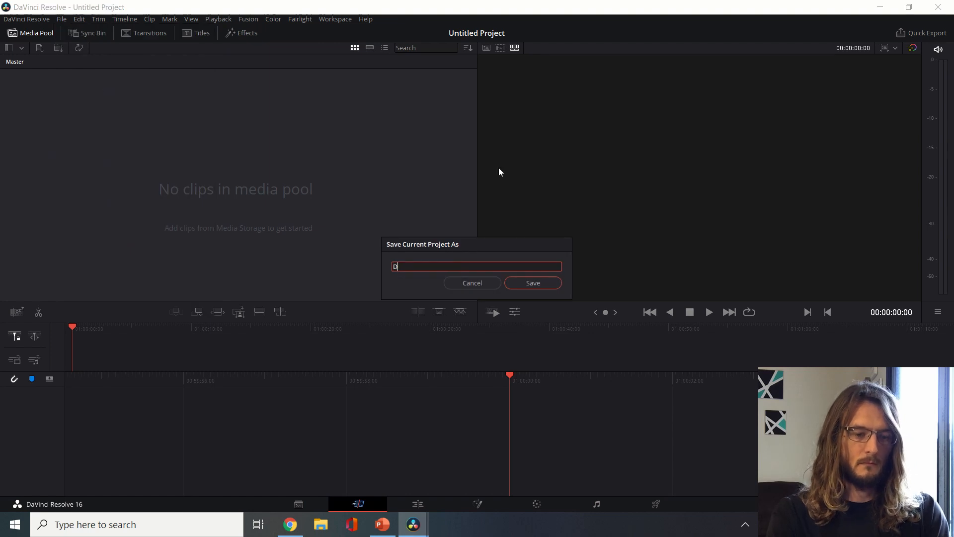
text(avinci resolve test)
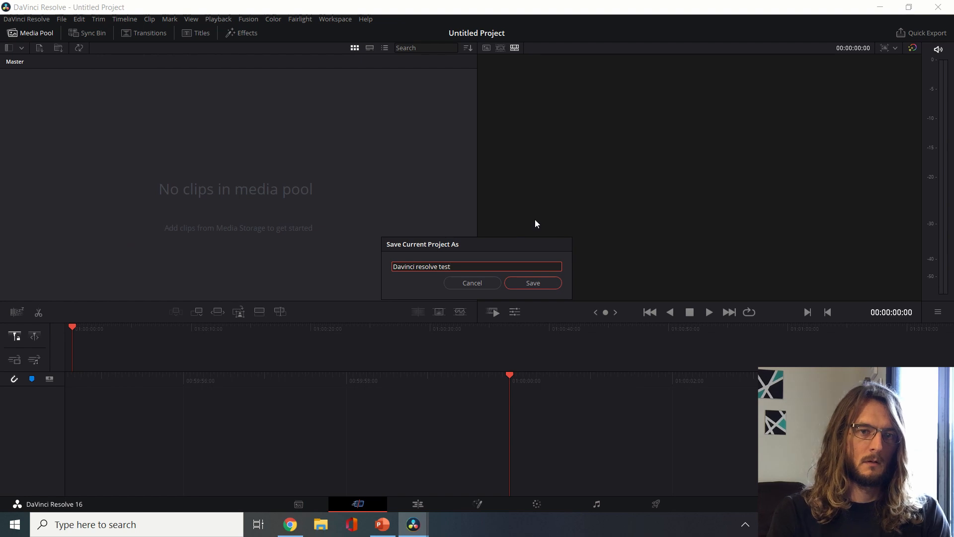
click(531, 282)
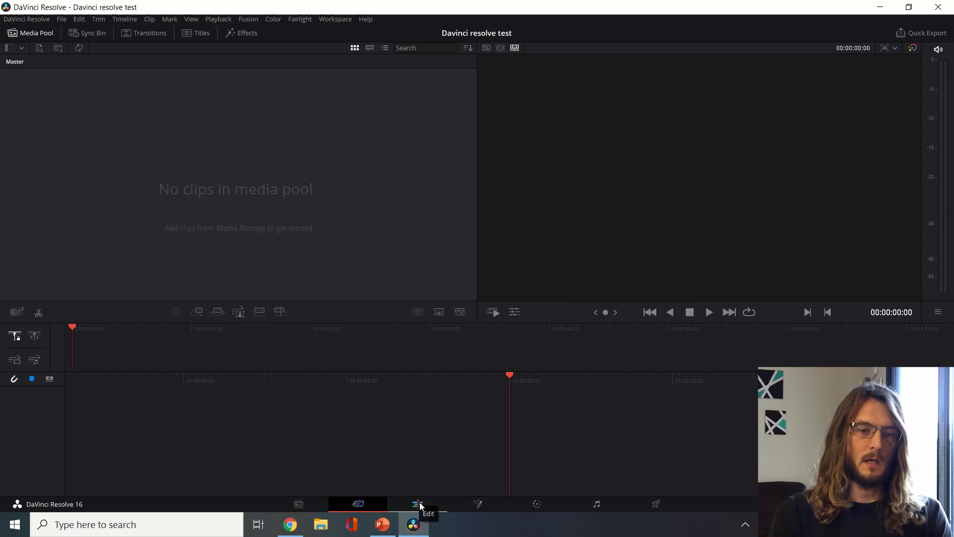
Switch to the Edit page showing viewers above an empty timeline.
click(417, 503)
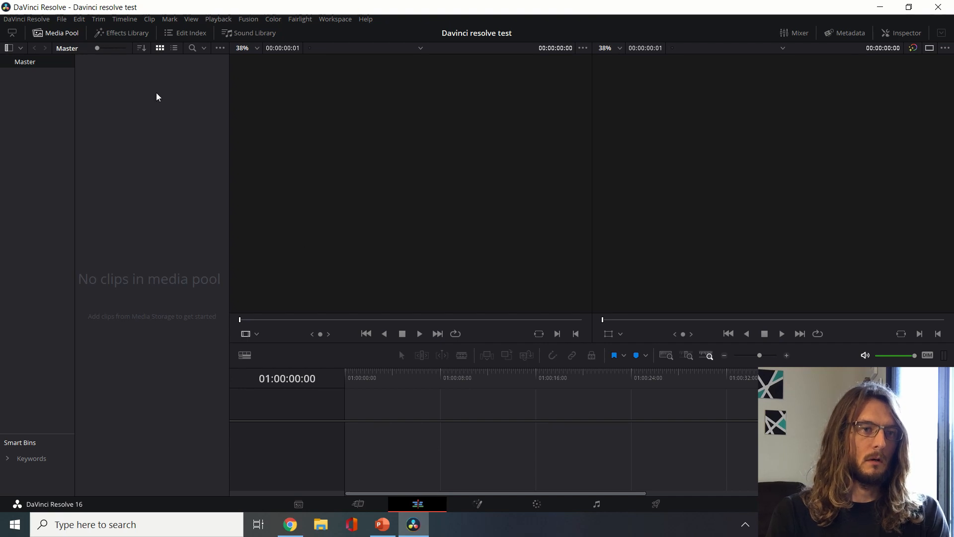
mouse_move(384, 403)
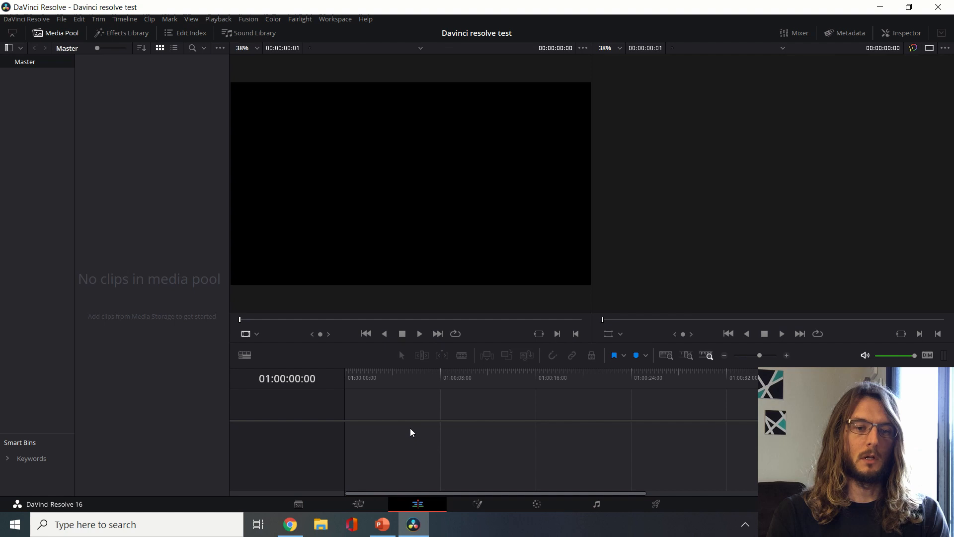
mouse_move(527, 438)
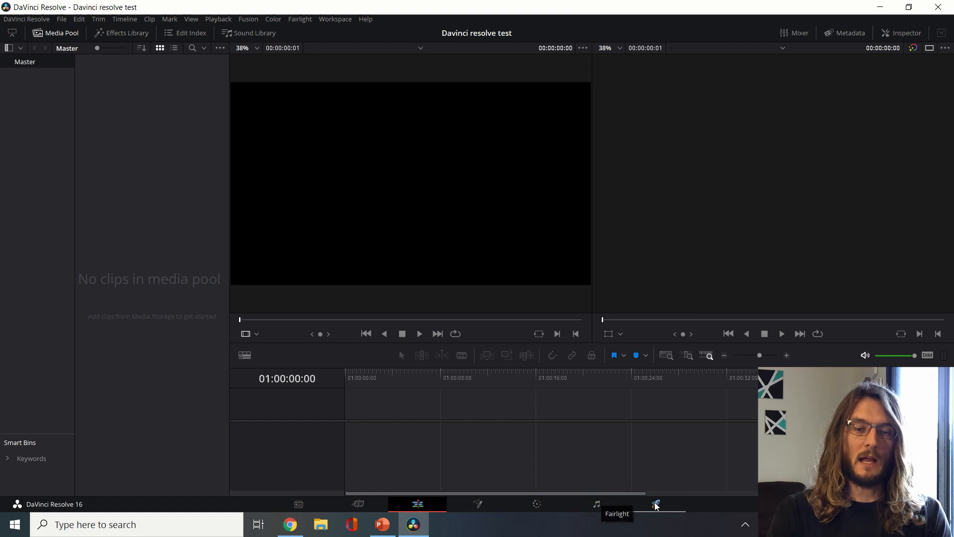
click(656, 503)
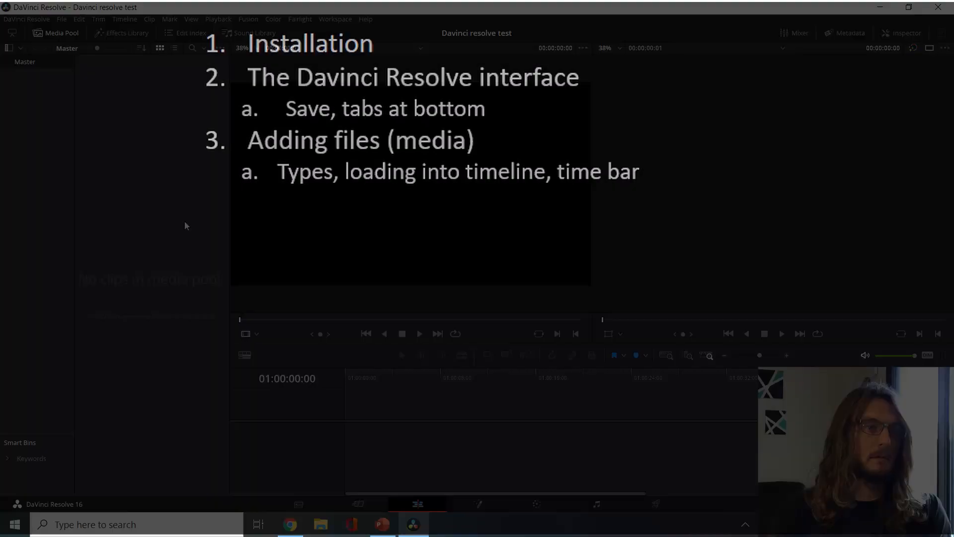
click(62, 19)
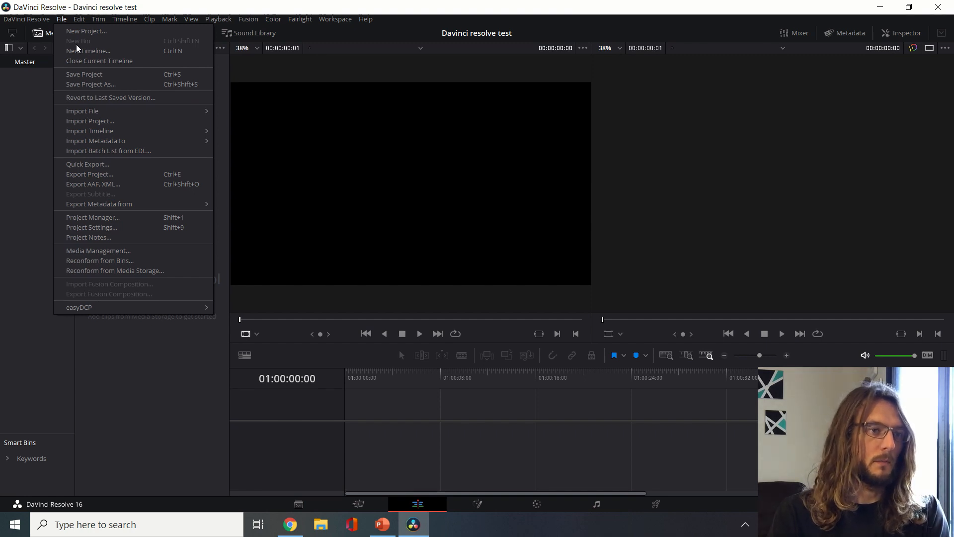
mouse_move(82, 111)
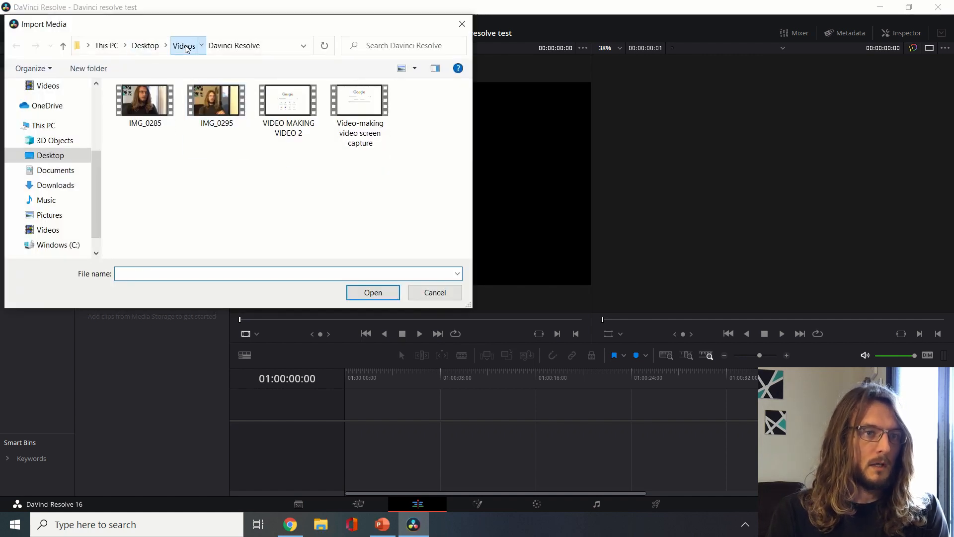
Import all seven files from Videos > Marker assisted selection into the media pool.
click(183, 45)
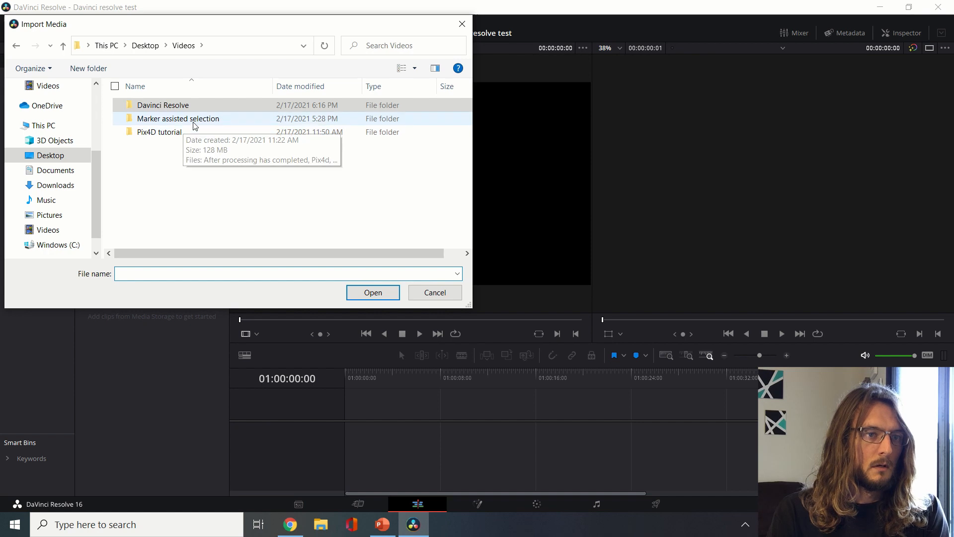
double_click(178, 119)
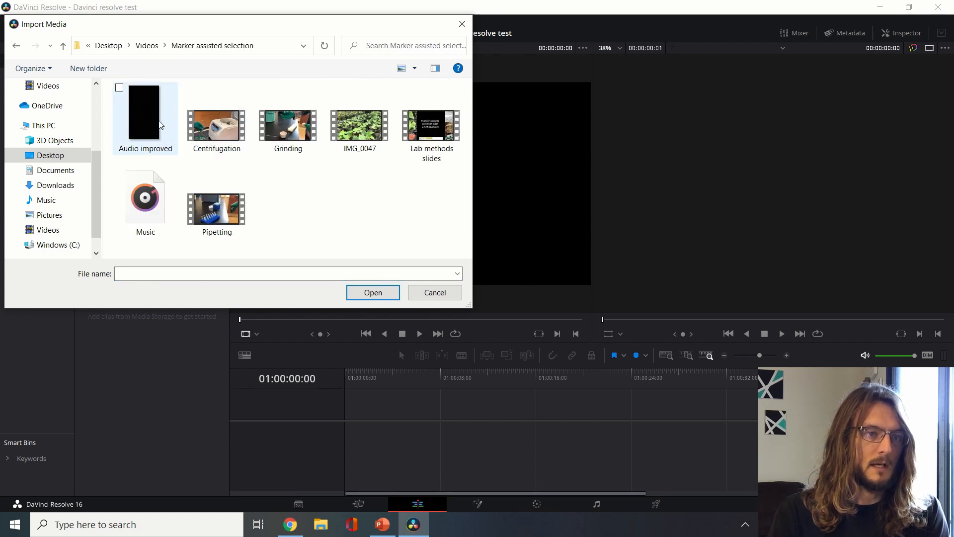
key(ctrl+a)
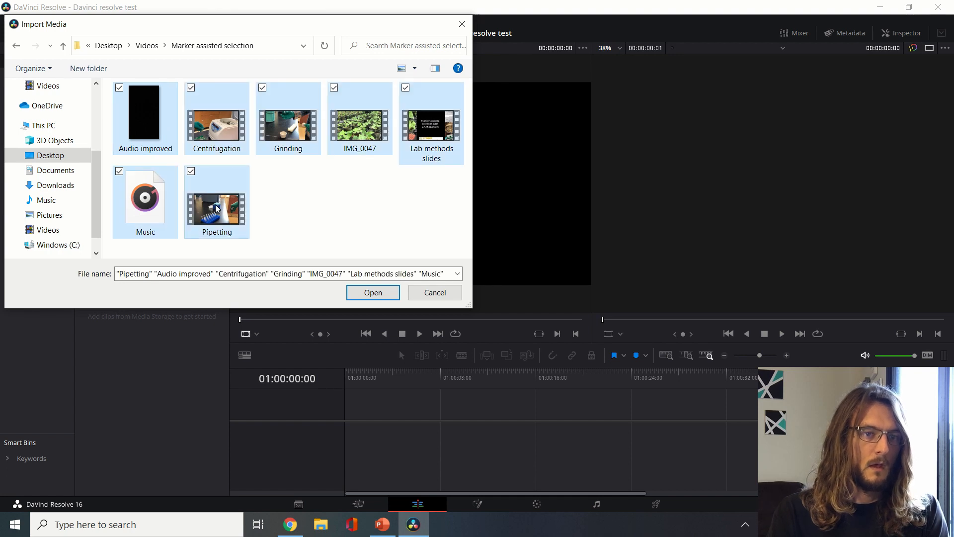
click(373, 292)
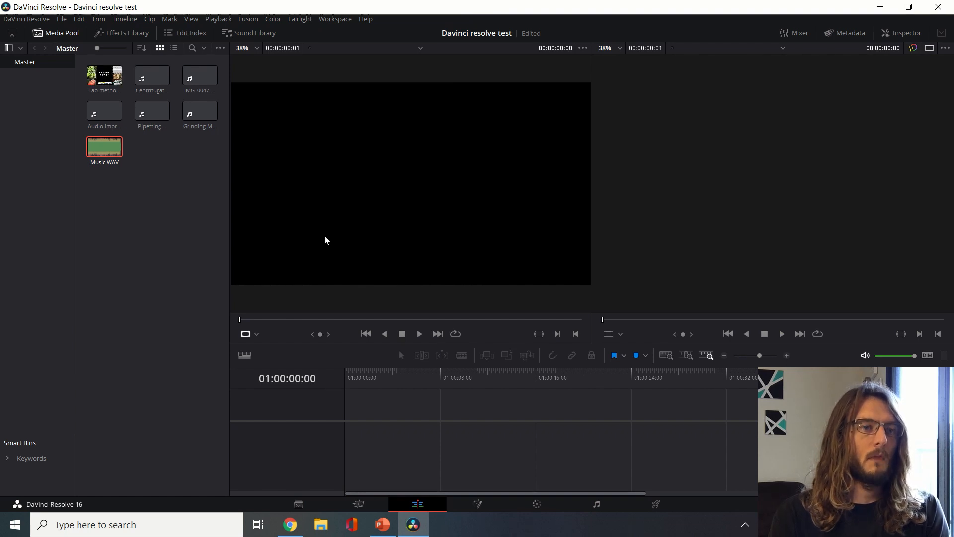
Load the Lab methods slides clip into the source viewer for preview.
click(104, 74)
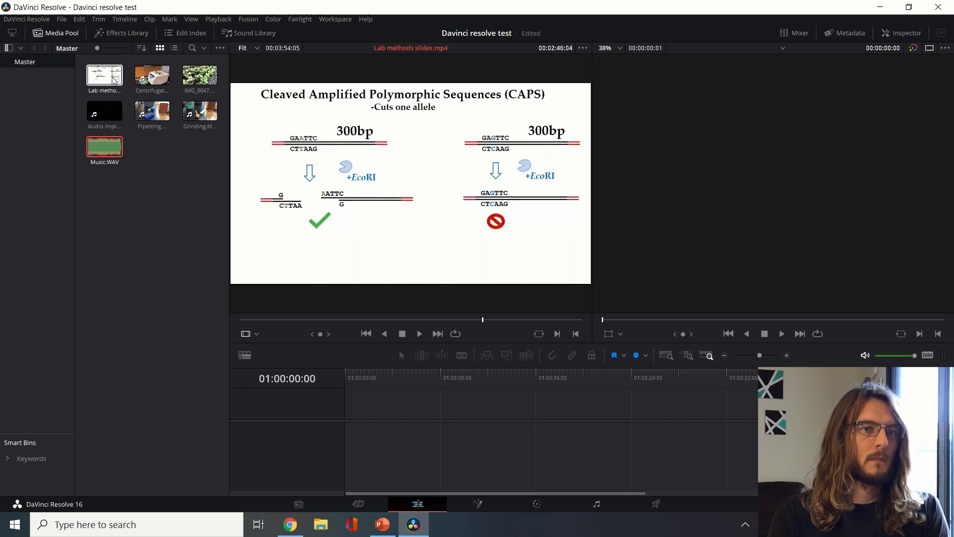
click(152, 75)
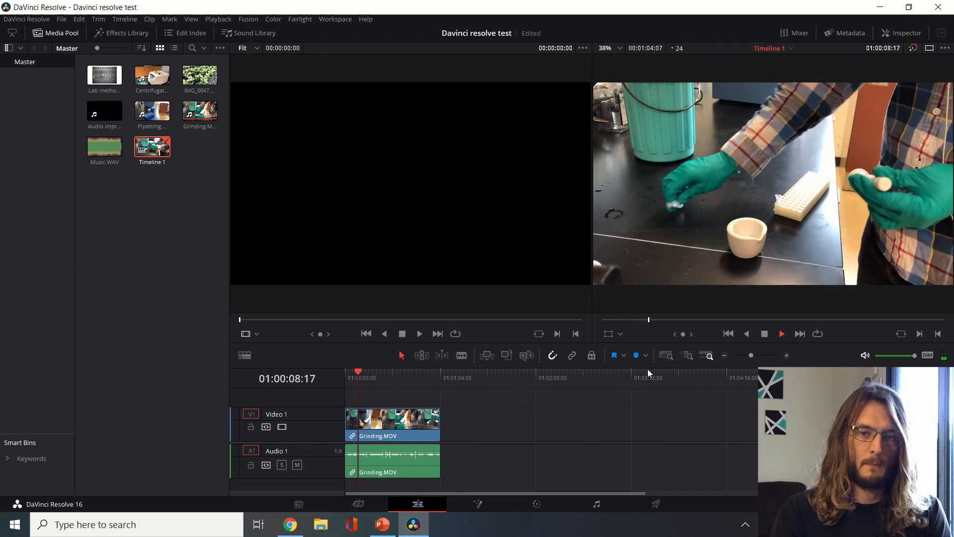
Stop playback and select the Grinding.MOV clip on the new timeline.
click(781, 333)
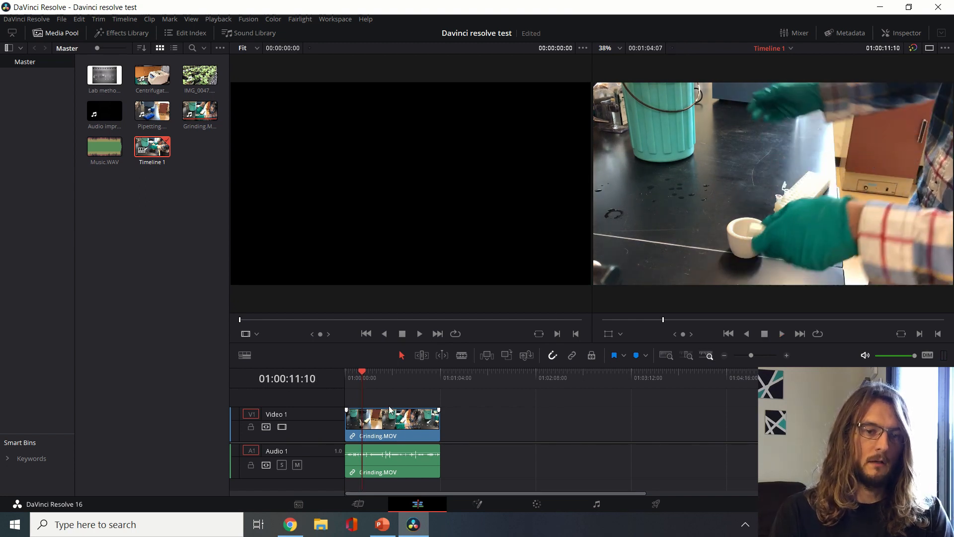
click(392, 461)
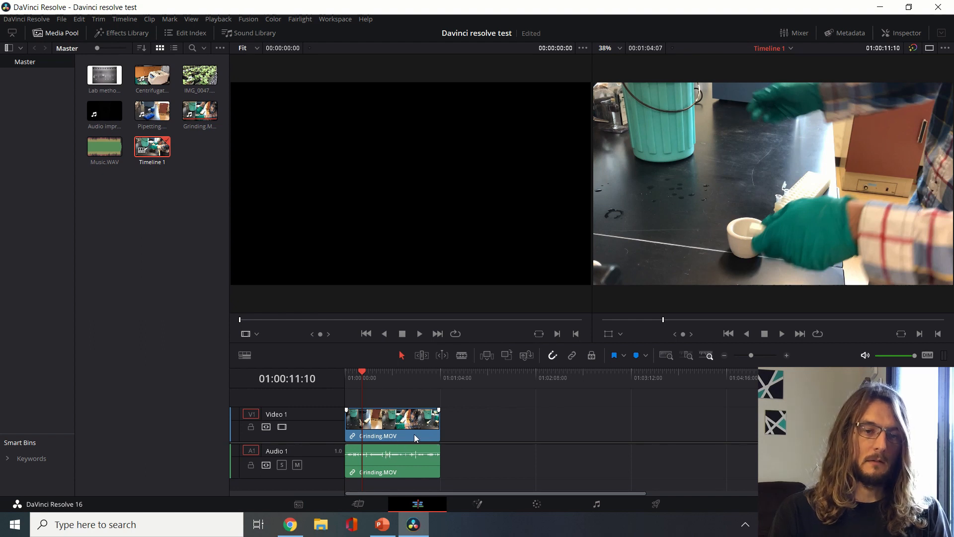
mouse_move(422, 426)
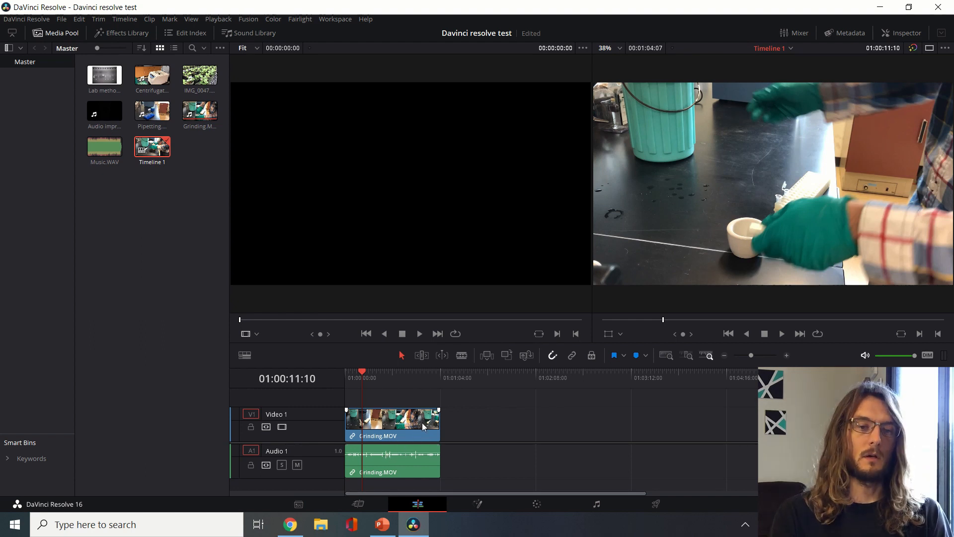
mouse_move(382, 434)
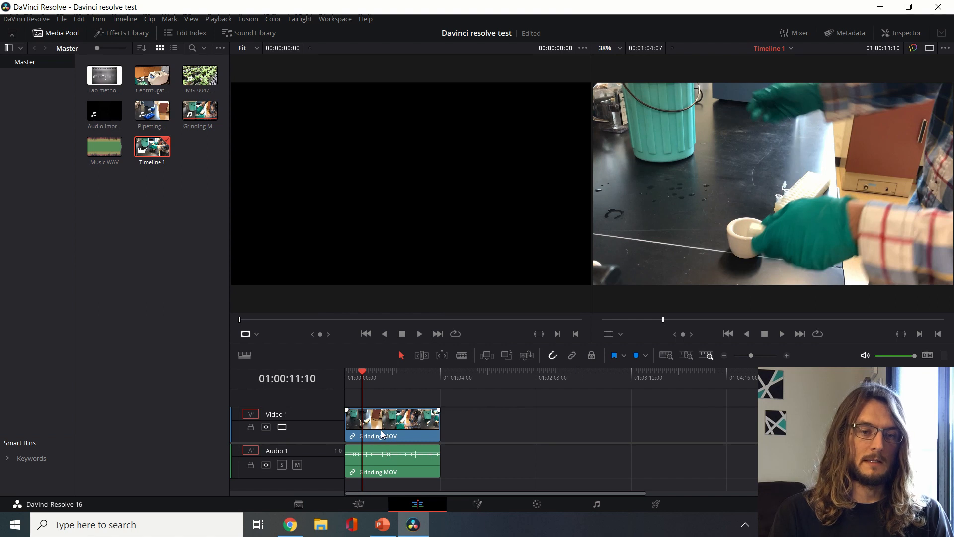
click(392, 422)
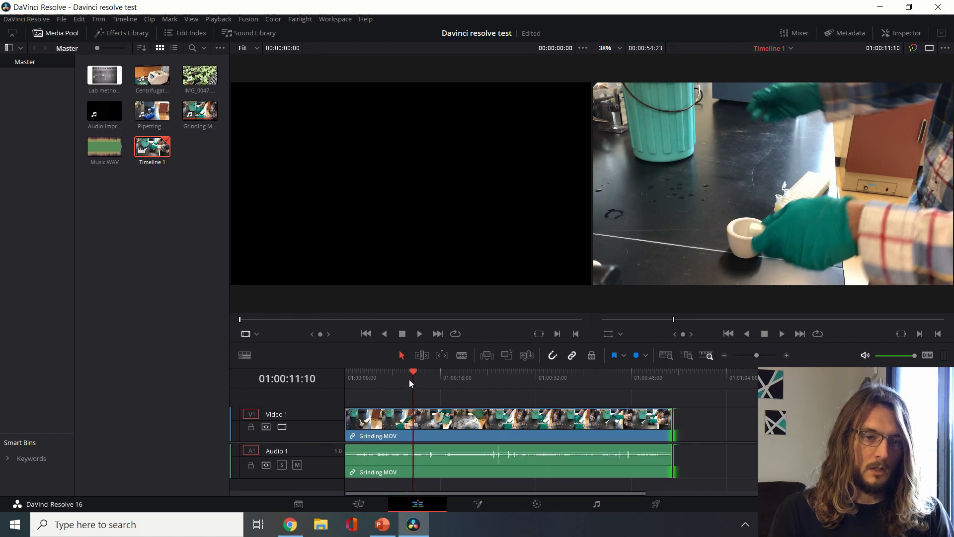
Trim the head and tail of Grinding.MOV, shrinking the timeline to about 41 seconds.
click(372, 371)
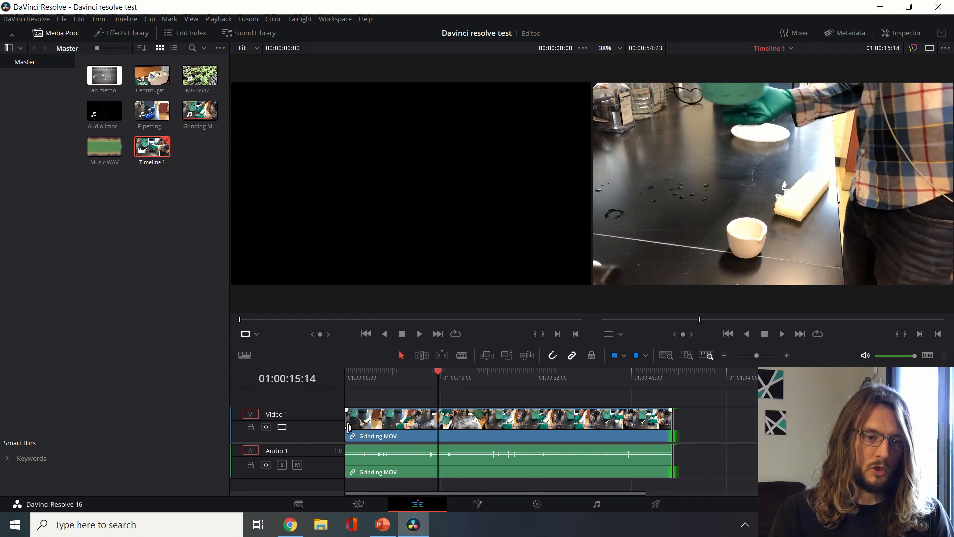
drag(349, 426, 412, 426)
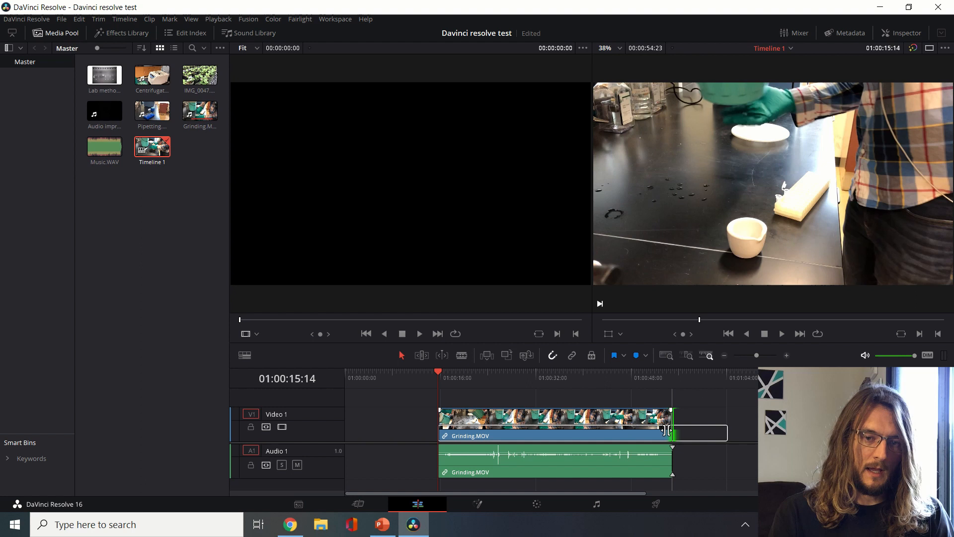
drag(672, 420, 593, 419)
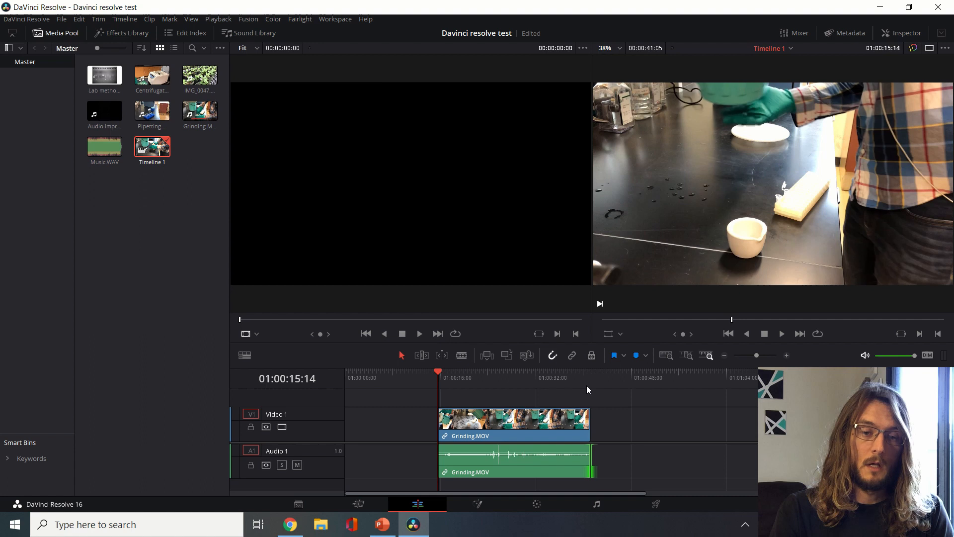
Split Grinding.MOV at two points and select the short middle piece.
click(536, 371)
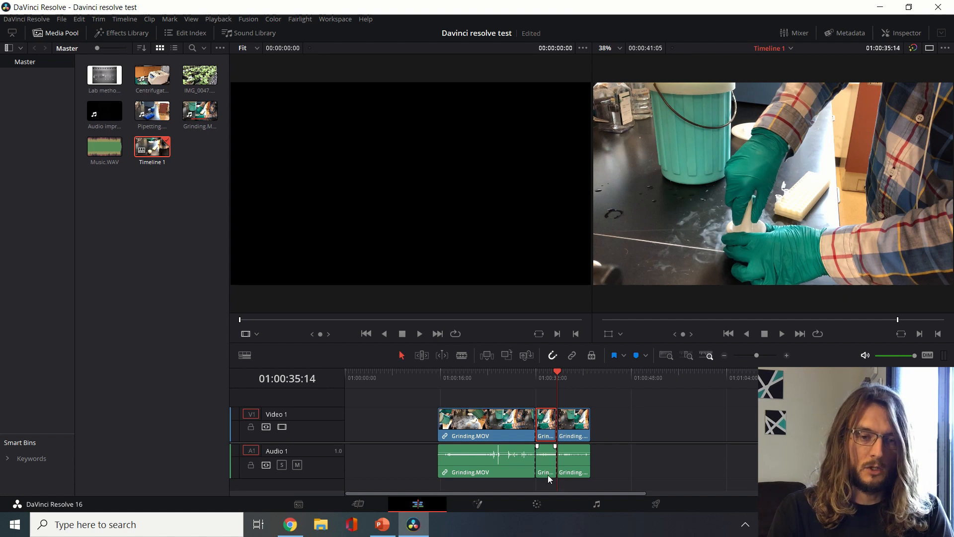
click(544, 459)
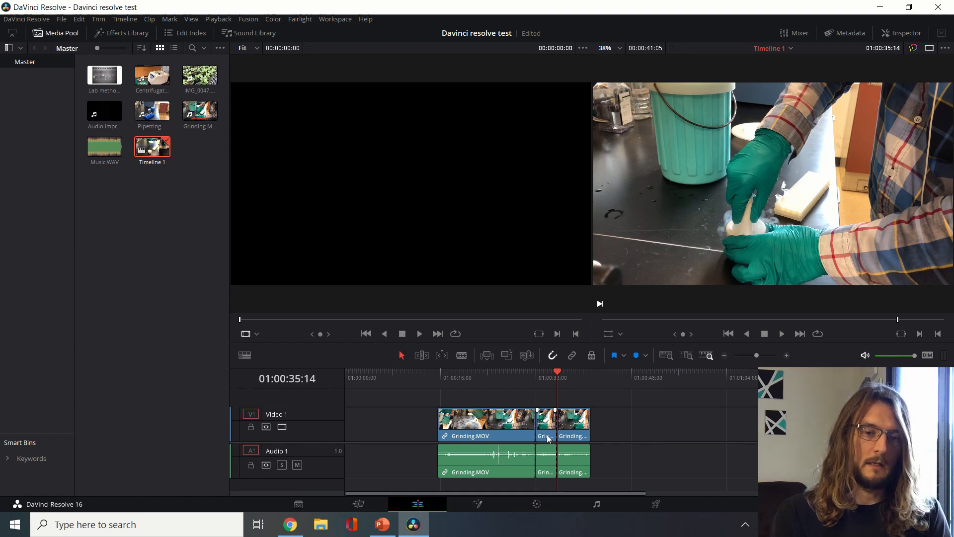
click(545, 424)
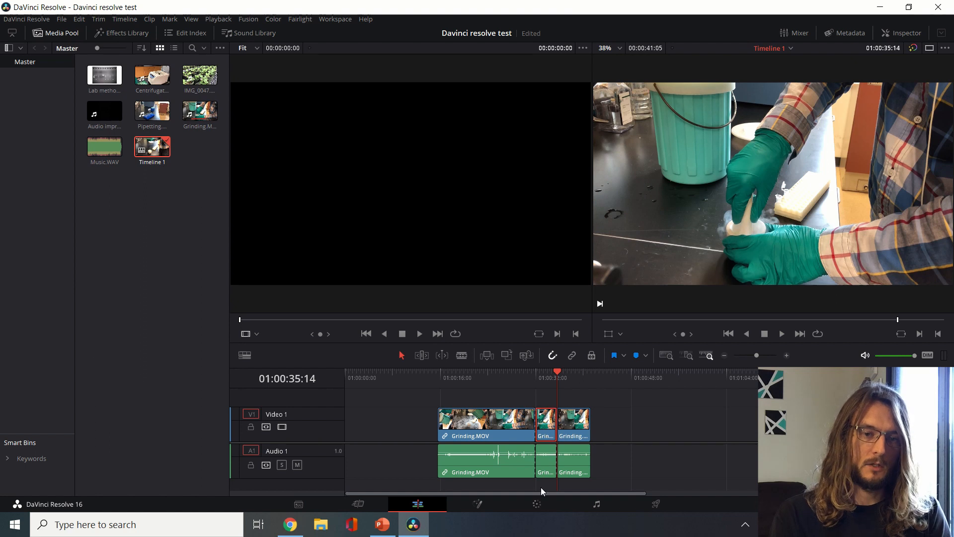
click(544, 461)
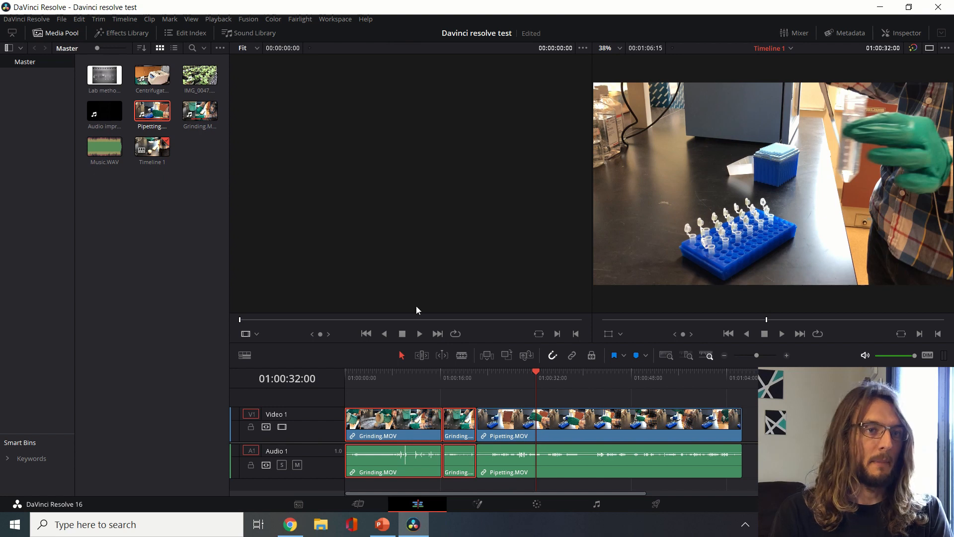
Place the Pipetting and IMG_0047 plant clips after Grinding and play back their join.
click(199, 76)
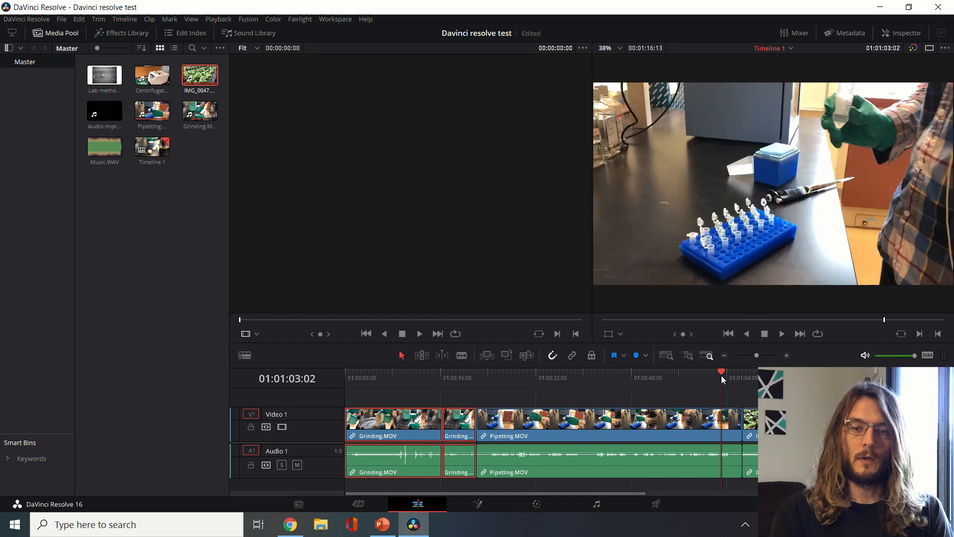
click(786, 355)
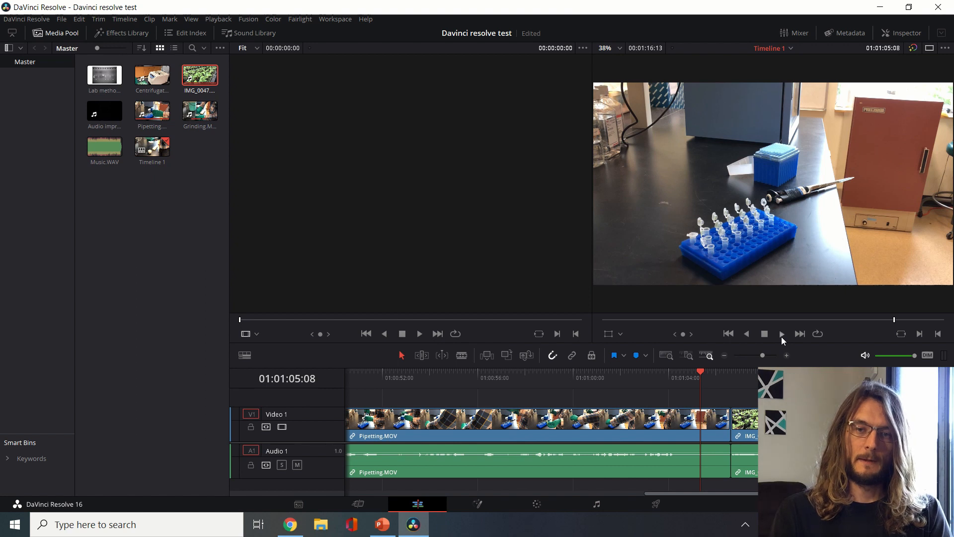
click(781, 333)
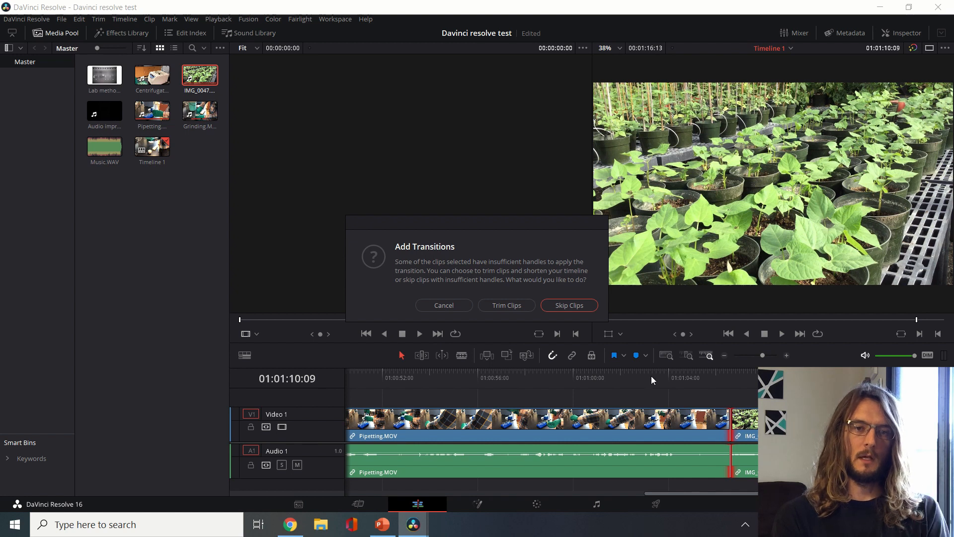
Confirm the transition between Pipetting and IMG_0047 with Trim Clips despite short handles.
click(569, 304)
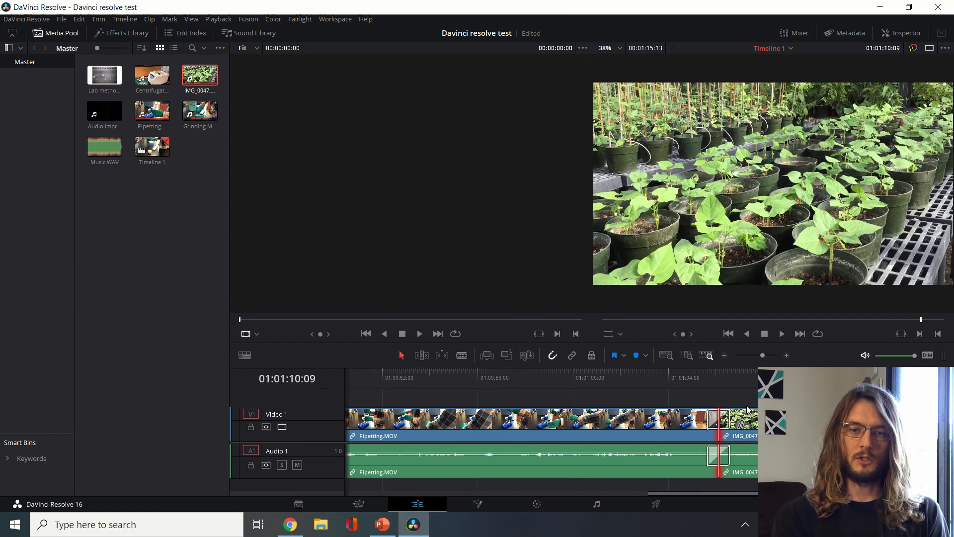
click(683, 372)
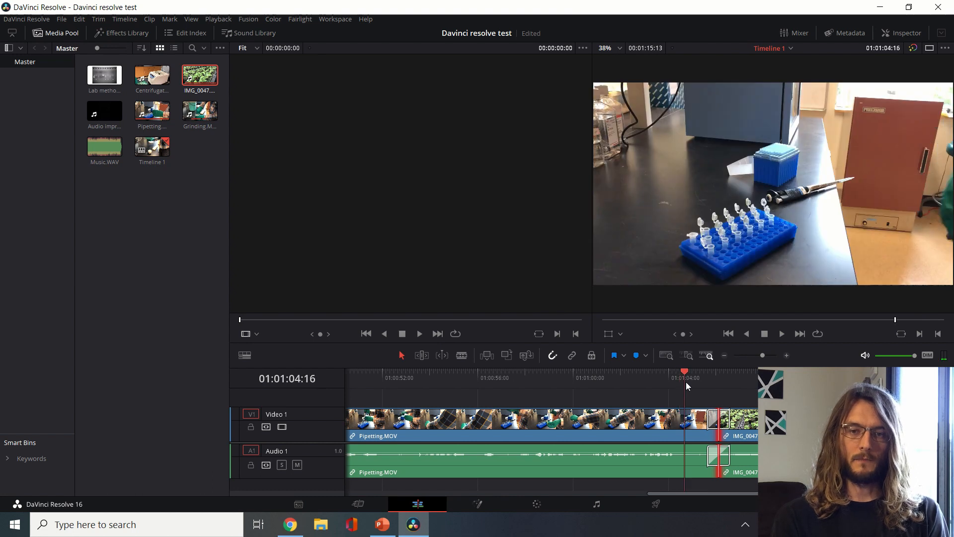
click(719, 372)
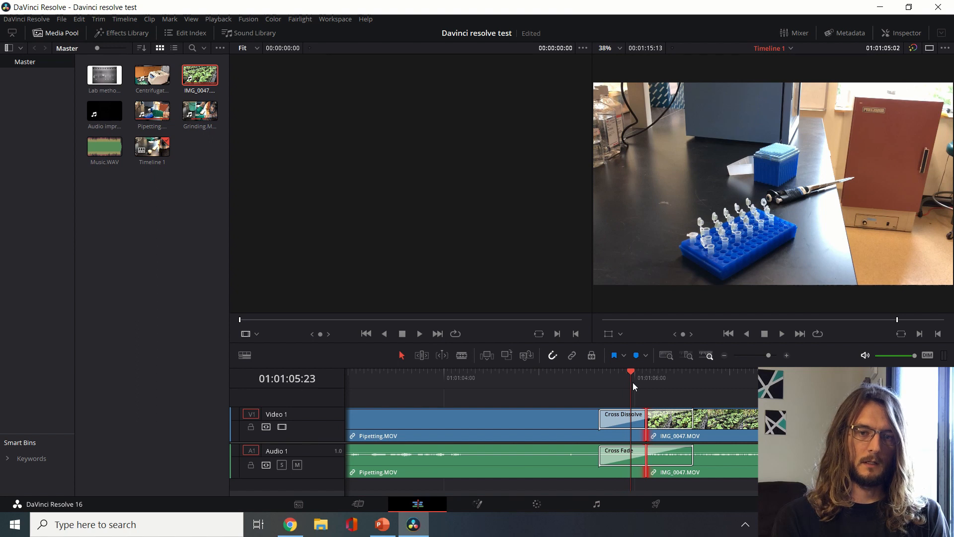
click(782, 333)
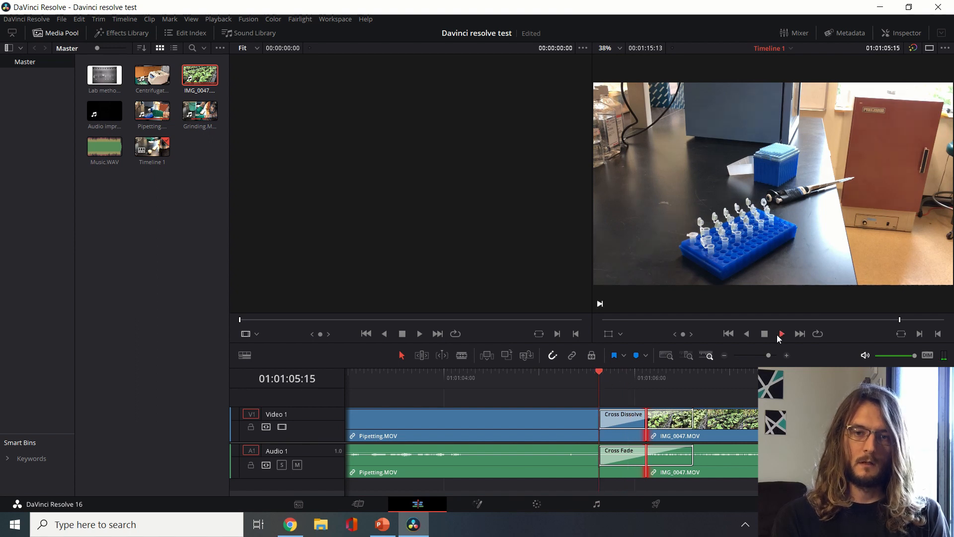
click(781, 334)
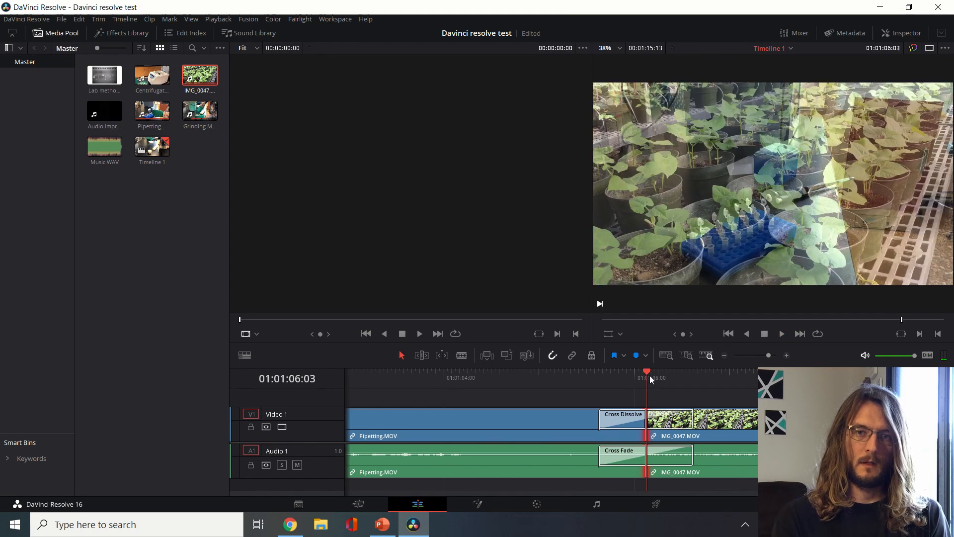
drag(646, 371, 623, 370)
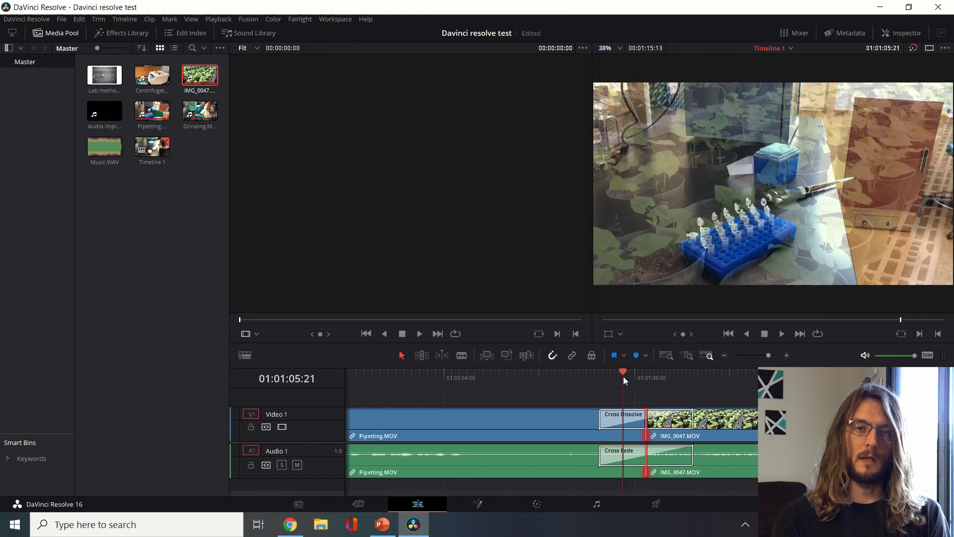
drag(622, 371, 662, 371)
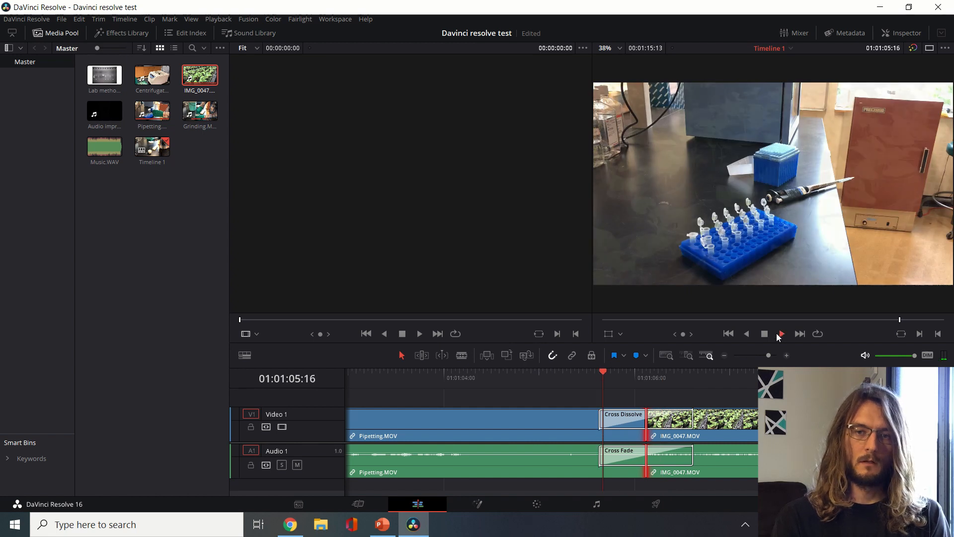
click(781, 334)
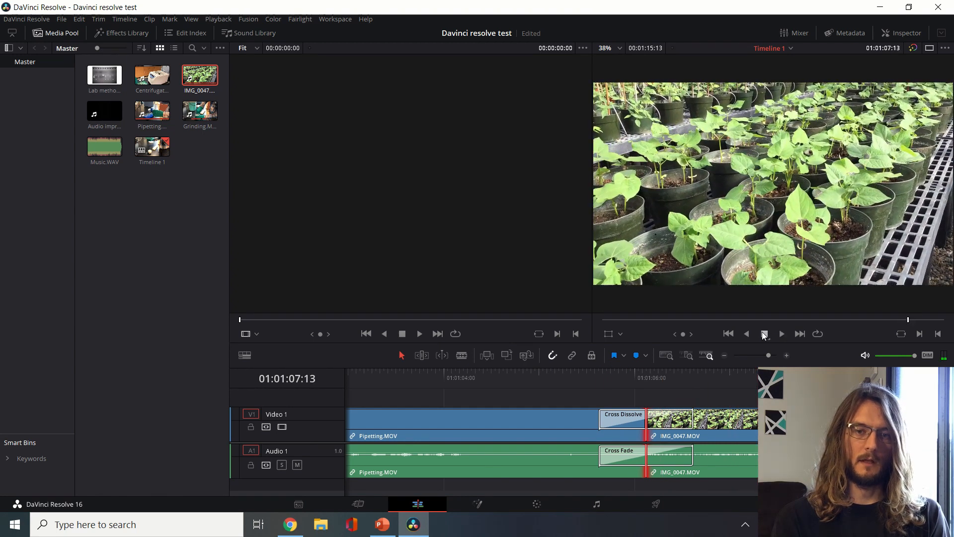
click(599, 377)
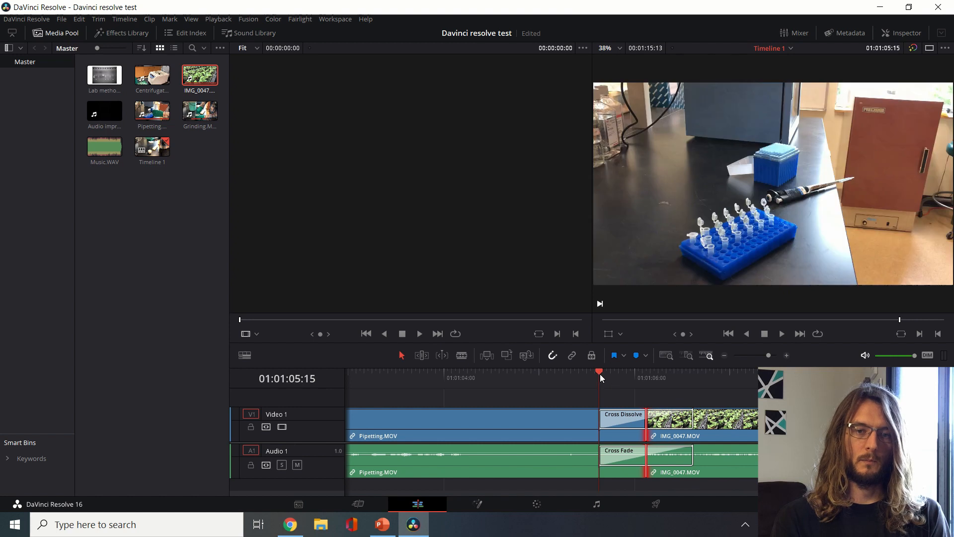
drag(599, 372, 646, 371)
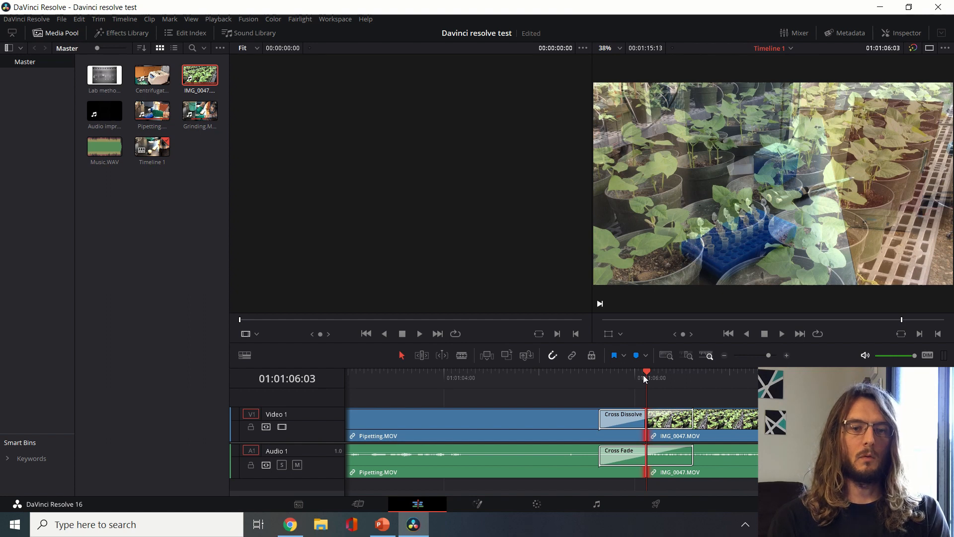
mouse_move(793, 357)
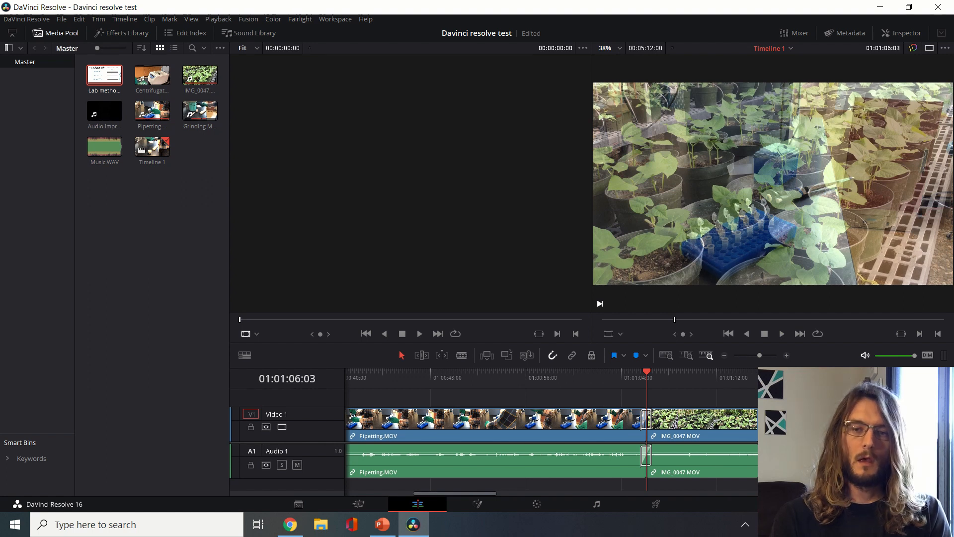
Place Lab methods slides.mp4 on Video 1 with the lab clips stacked on Video 2.
click(724, 355)
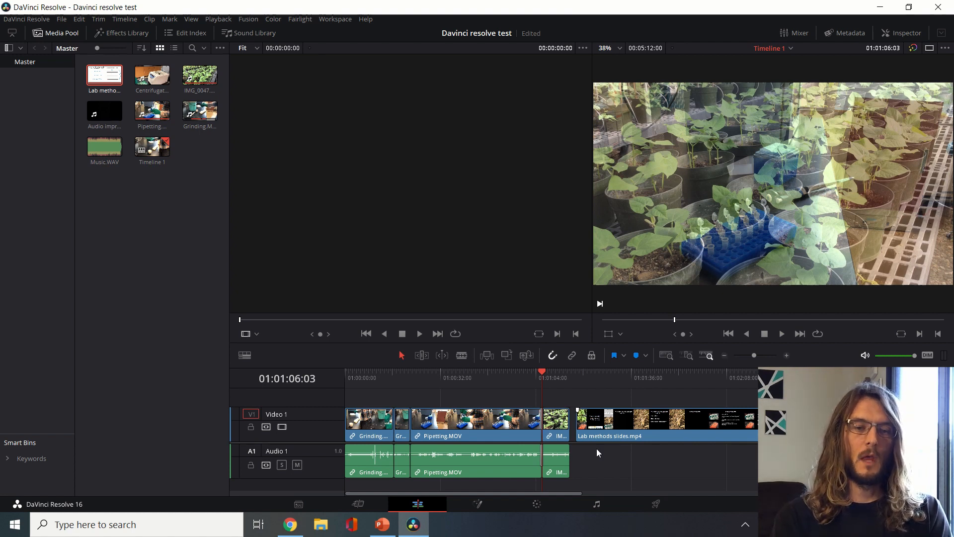
click(474, 420)
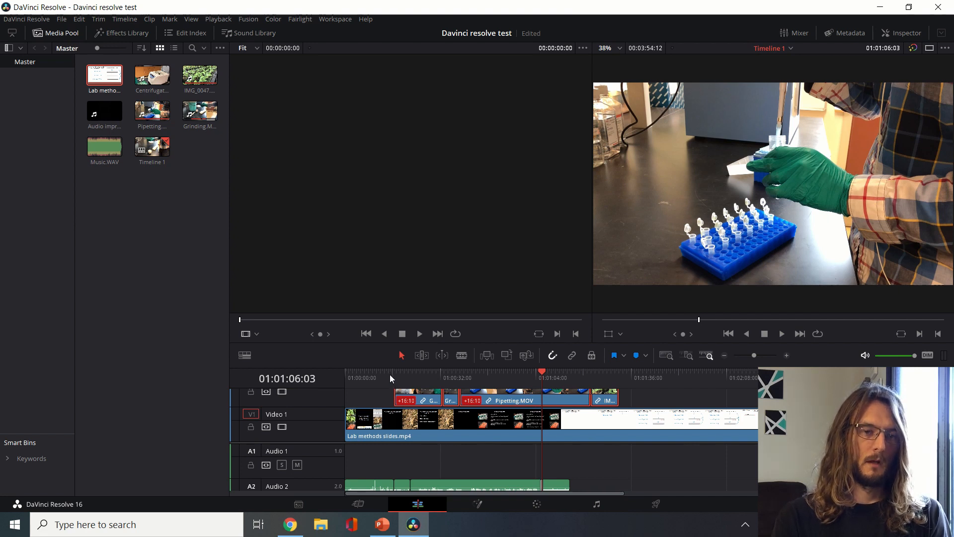
click(393, 377)
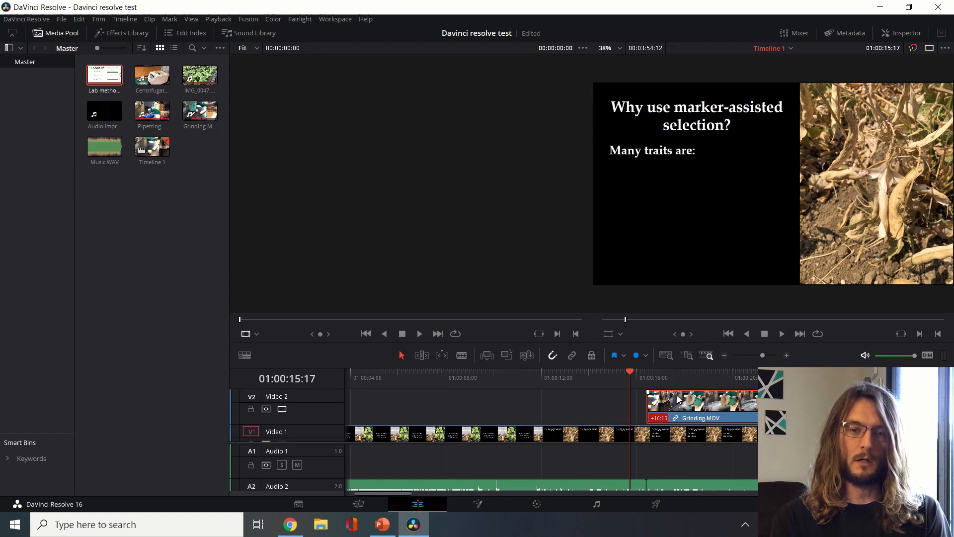
click(655, 371)
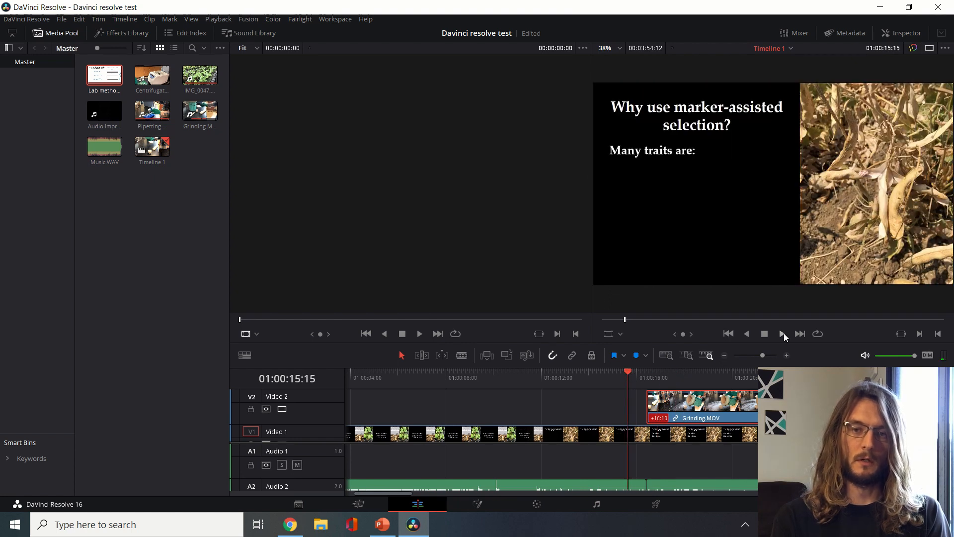
click(783, 334)
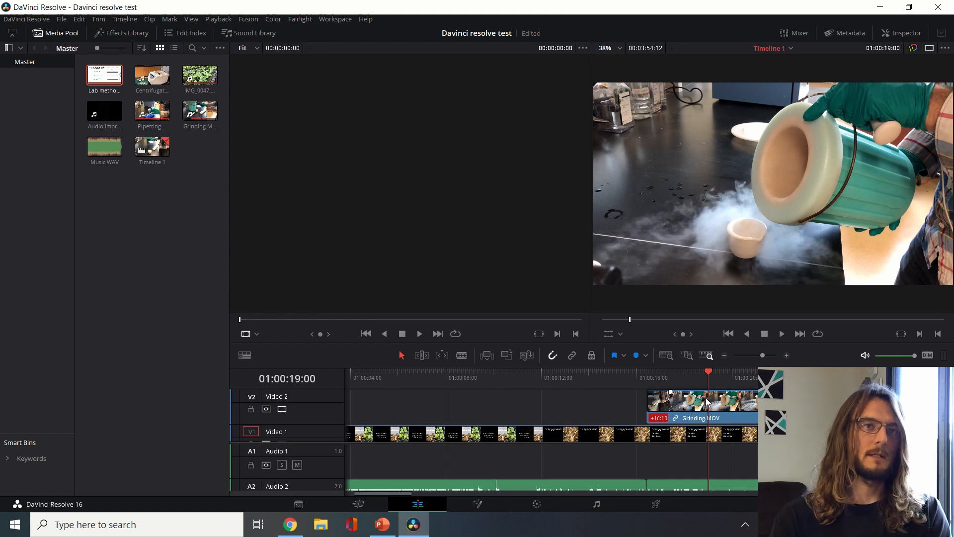
mouse_move(696, 383)
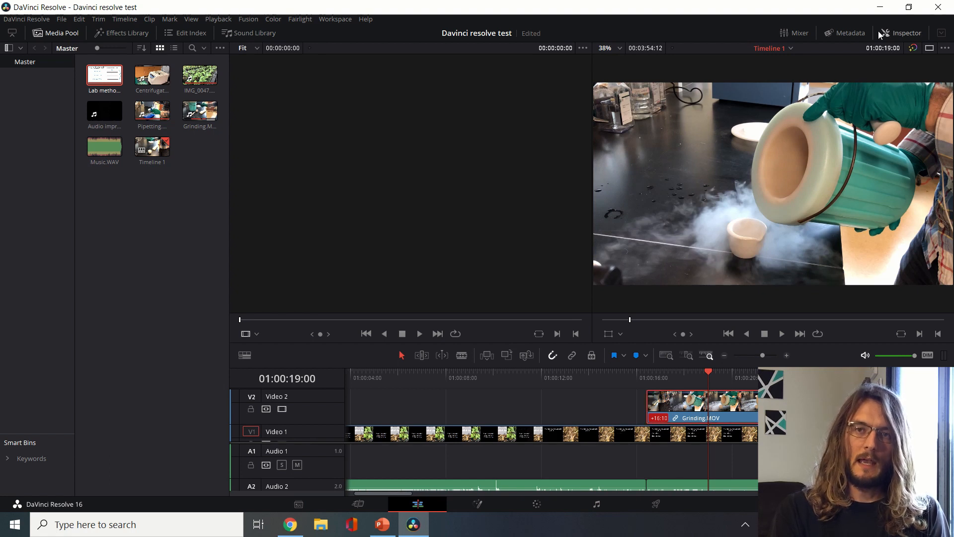
click(905, 32)
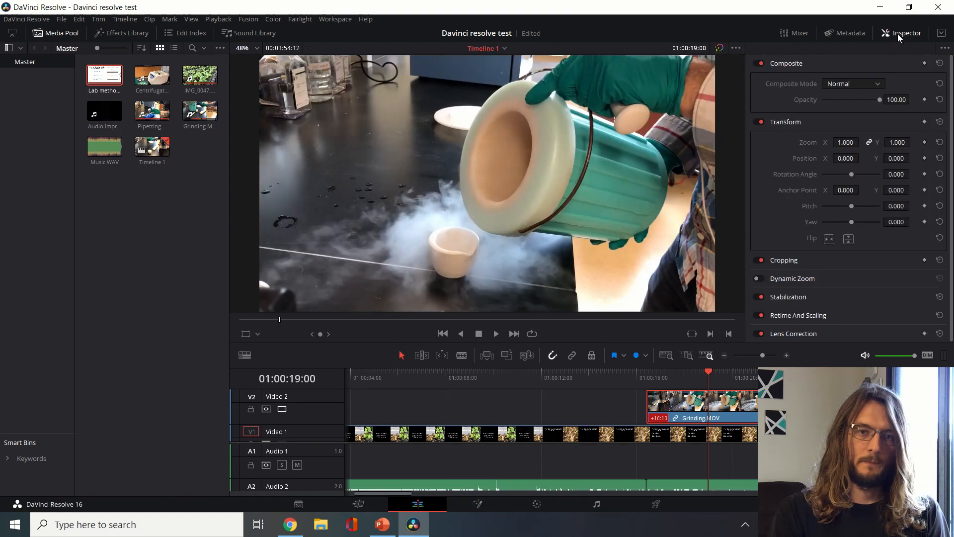
Scale Grinding.MOV to Zoom 0.346 and settle it at the slide's lower left, below Hard to phenotype.
click(246, 334)
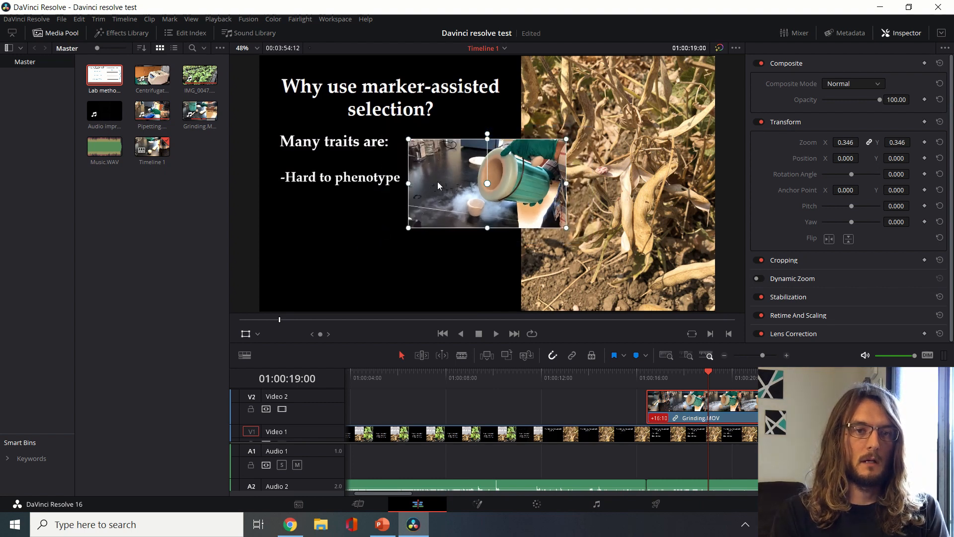
drag(487, 183, 601, 132)
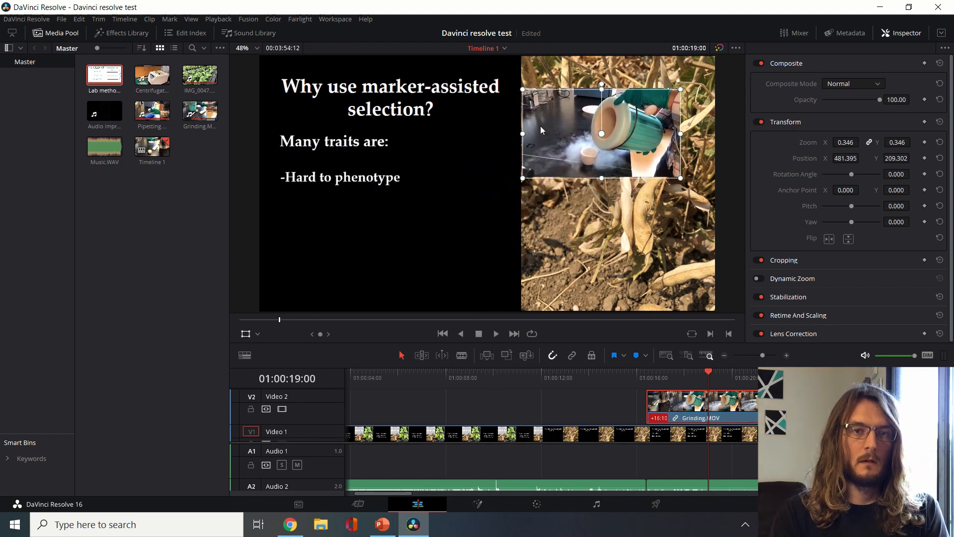
drag(601, 133, 377, 253)
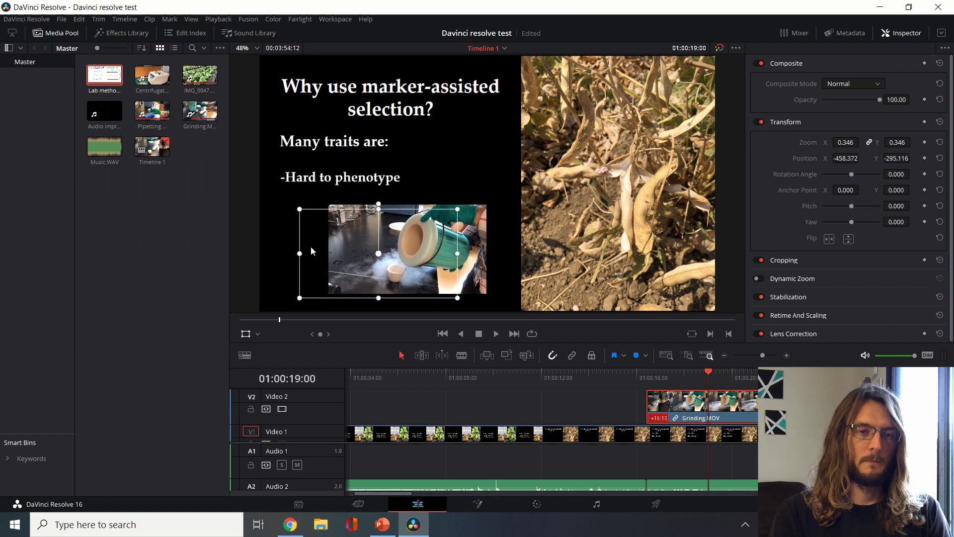
drag(377, 251, 357, 257)
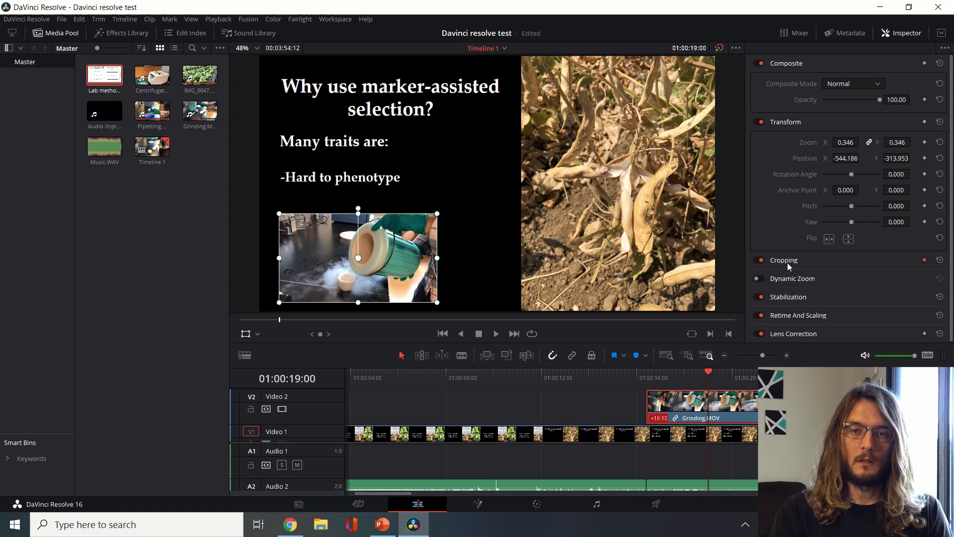
Crop Grinding.MOV with Crop Left about 301 and Crop Right about 367 into a near-square inset.
click(784, 260)
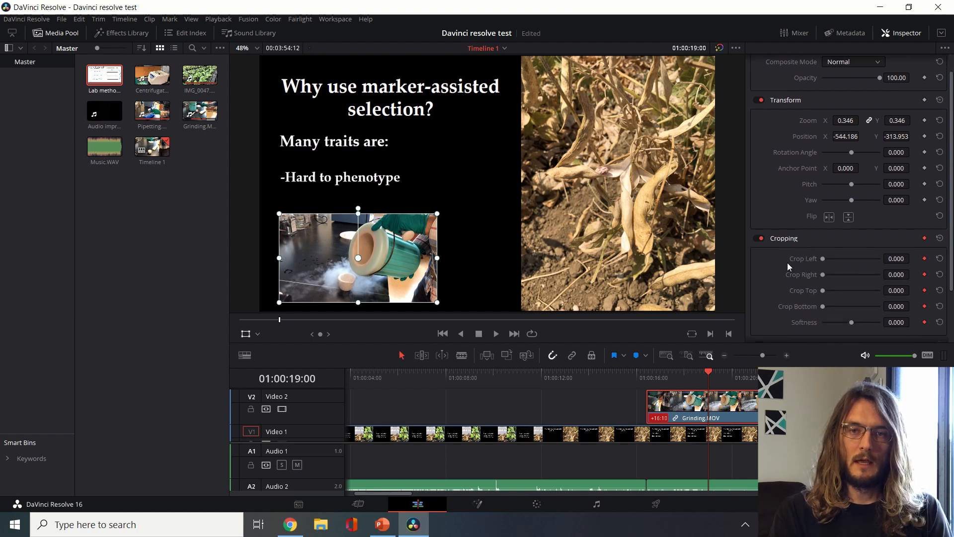
drag(823, 258, 834, 258)
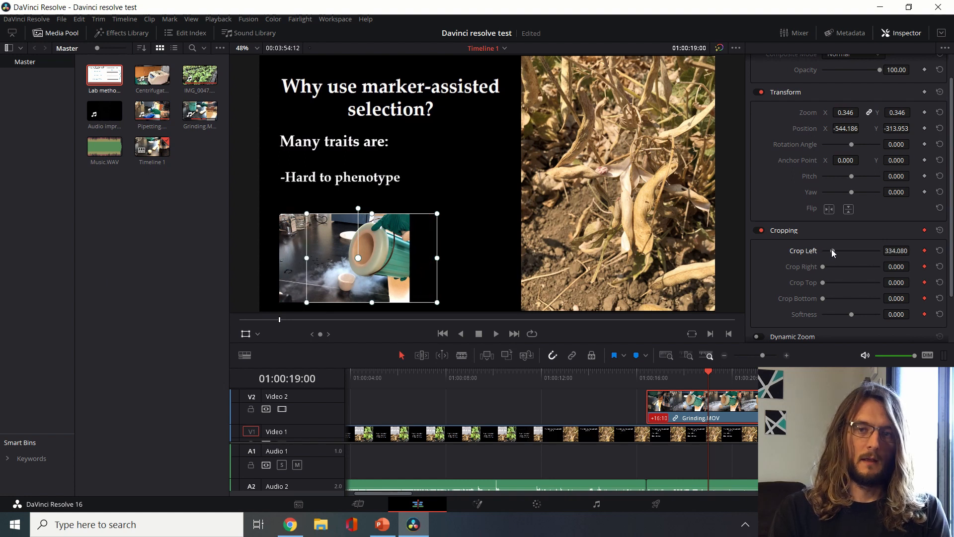
drag(840, 249, 827, 250)
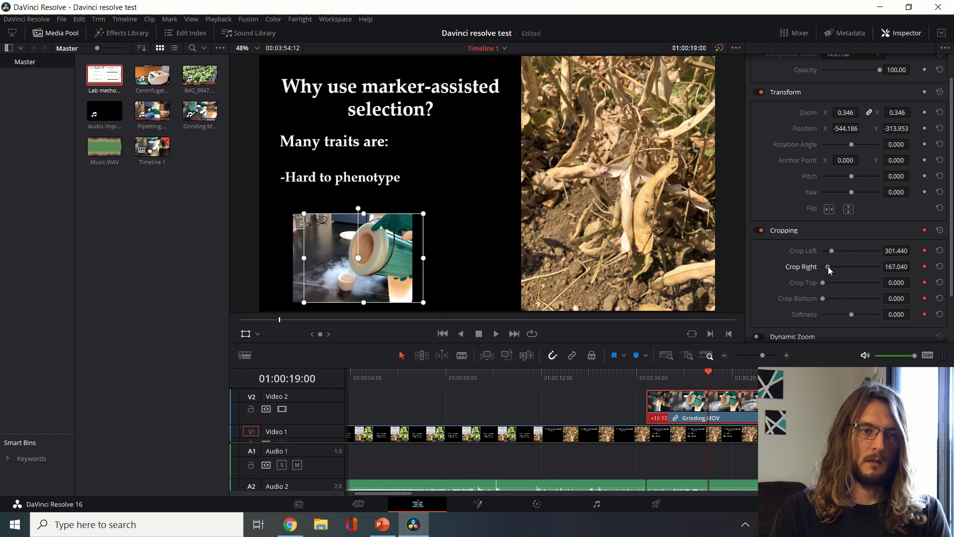
drag(830, 266, 843, 266)
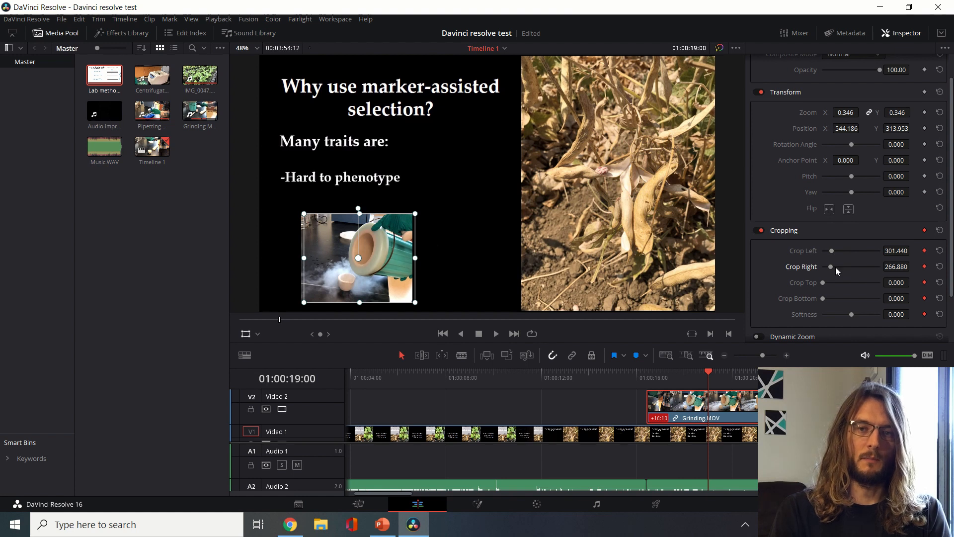
drag(830, 266, 851, 266)
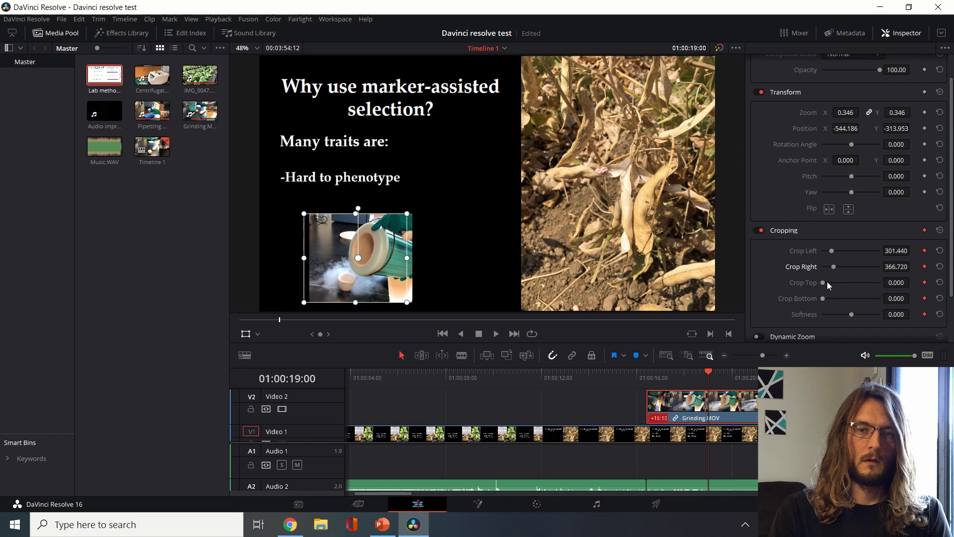
drag(851, 282, 831, 282)
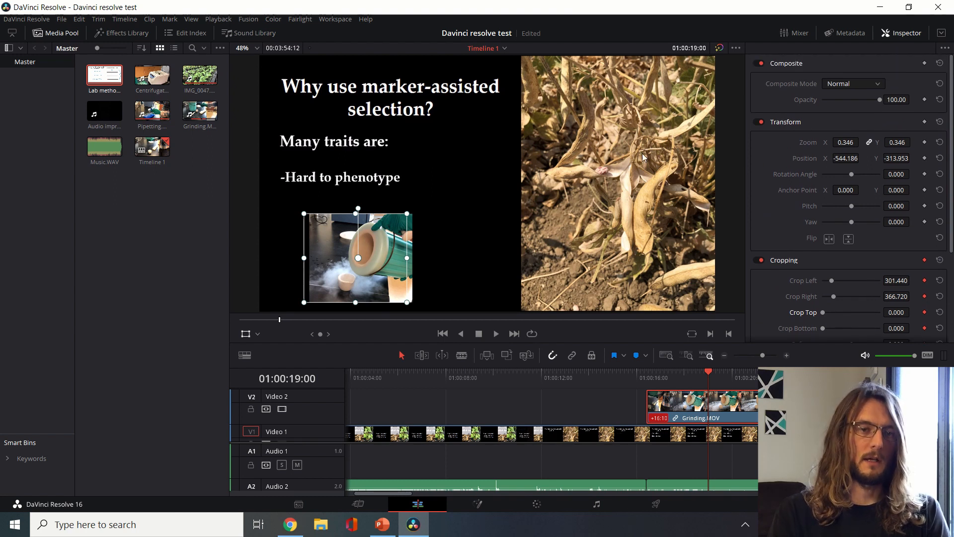
mouse_move(367, 197)
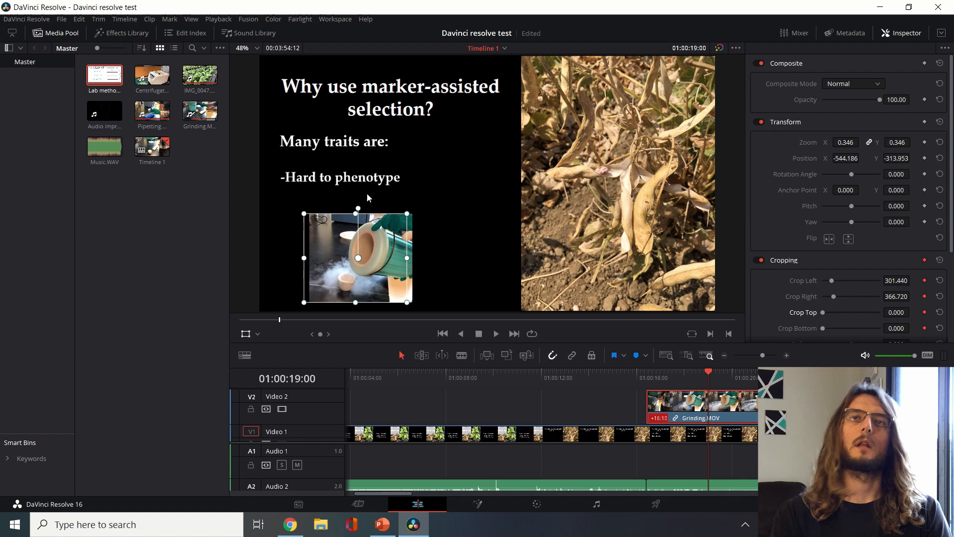
mouse_move(316, 316)
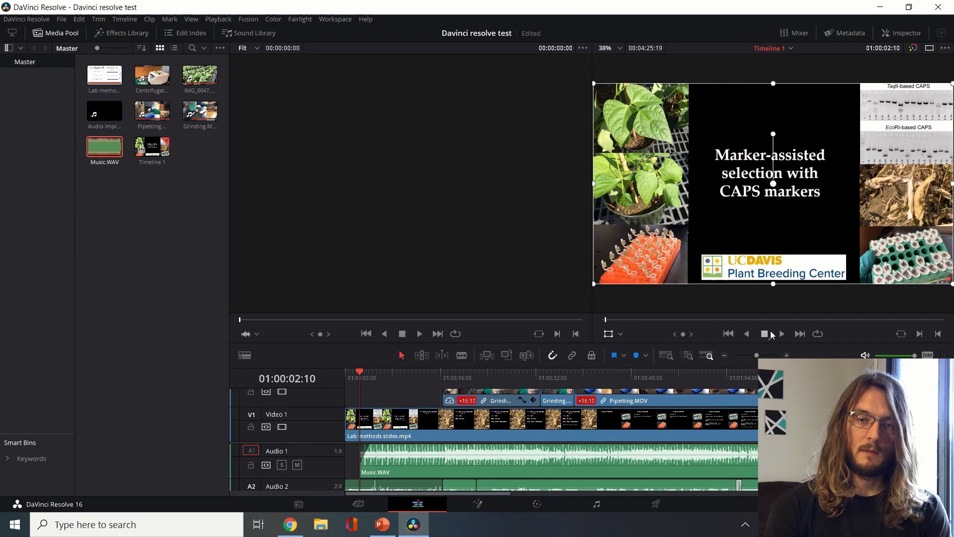
Preview the timeline briefly to hear Music.WAV on Audio 1, then stop playback.
click(782, 333)
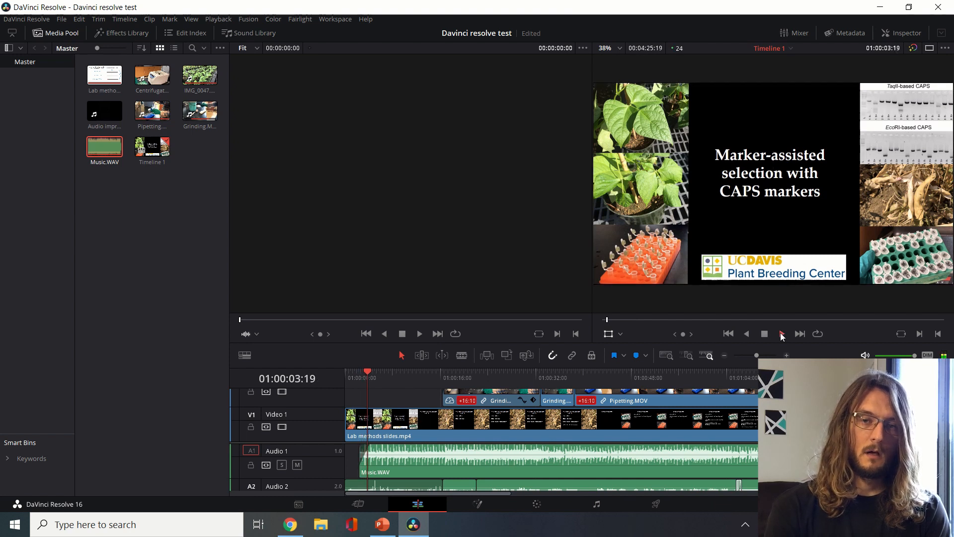
click(782, 333)
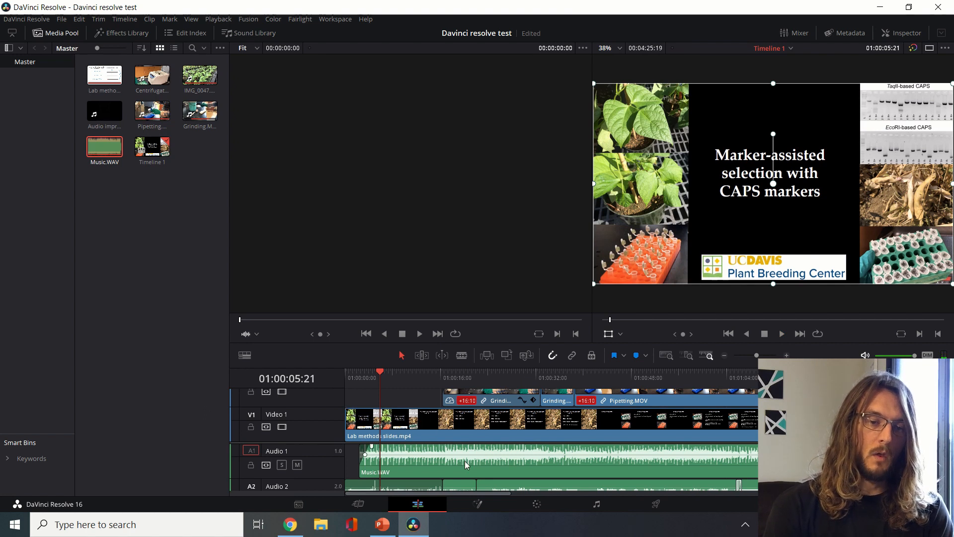
mouse_move(475, 458)
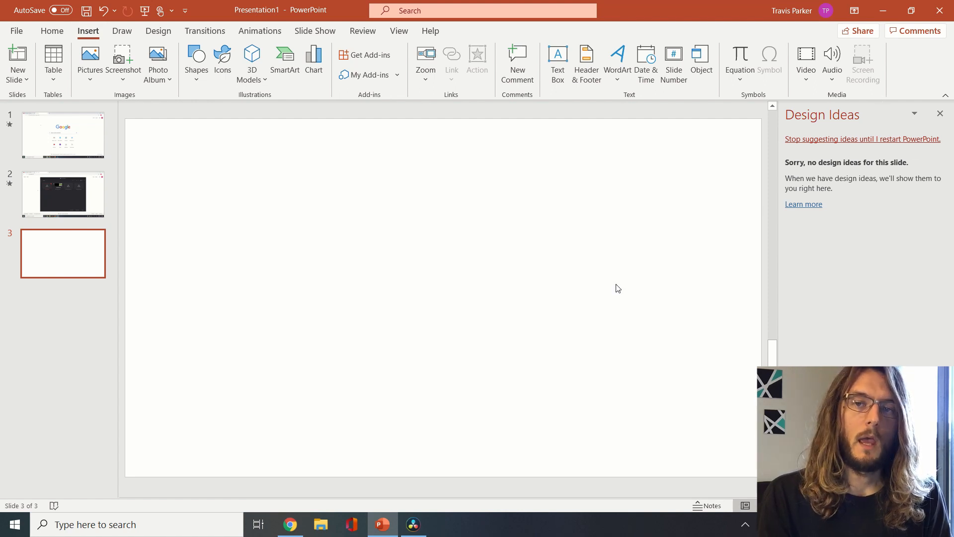
mouse_move(608, 299)
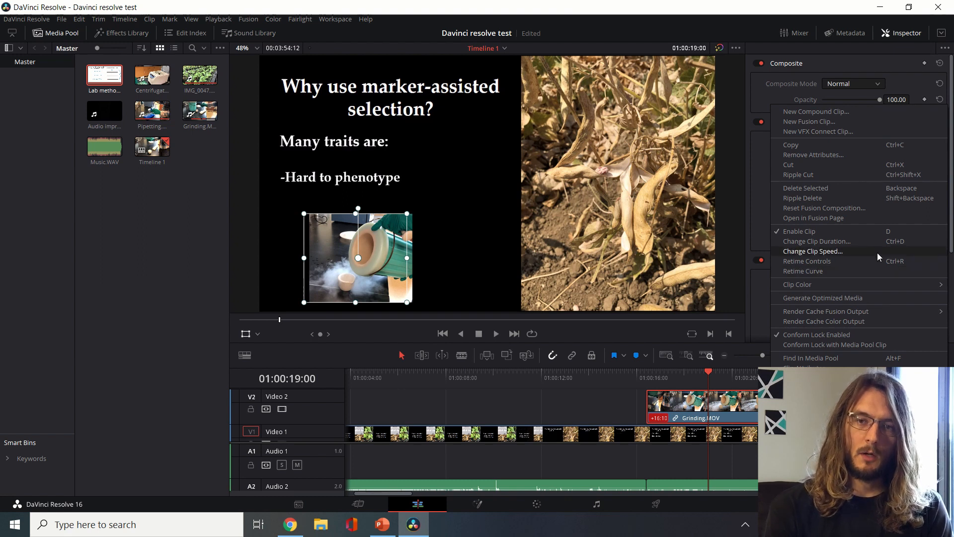
Set the Grinding clip's speed to 200% and play it back from just before the clip.
click(813, 251)
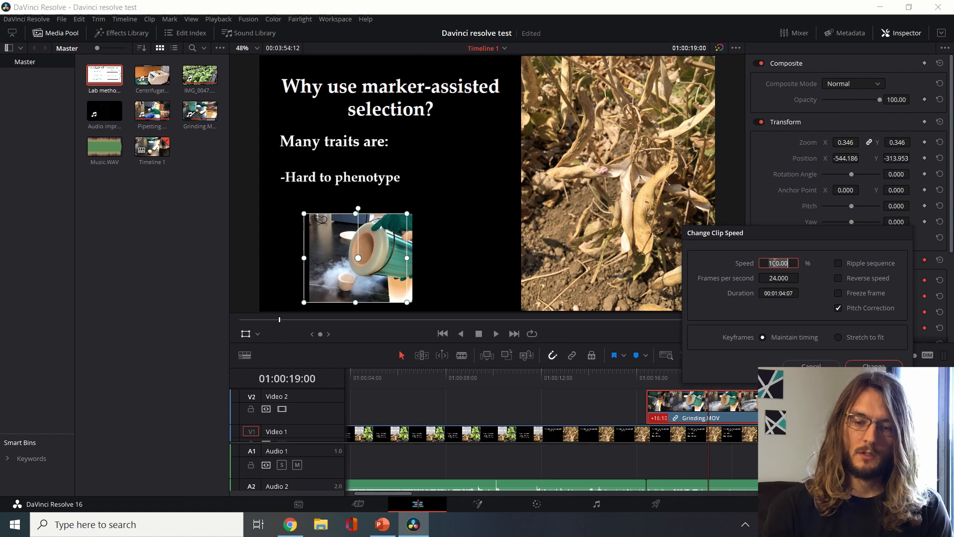
text(200)
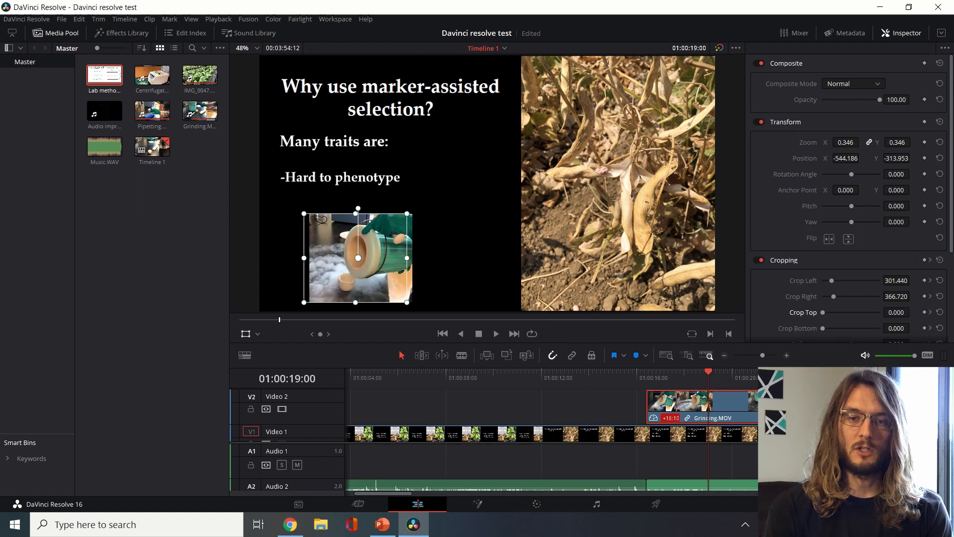
click(635, 371)
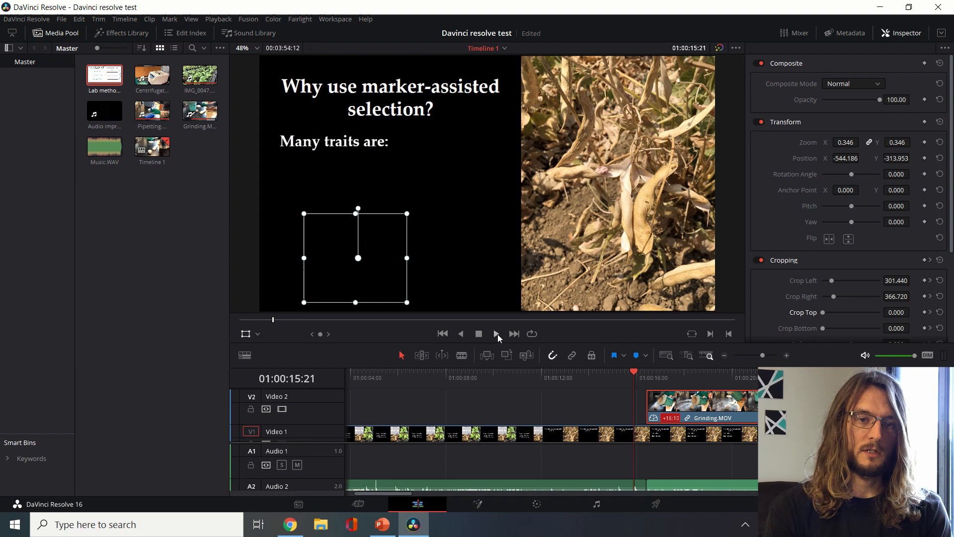
click(478, 333)
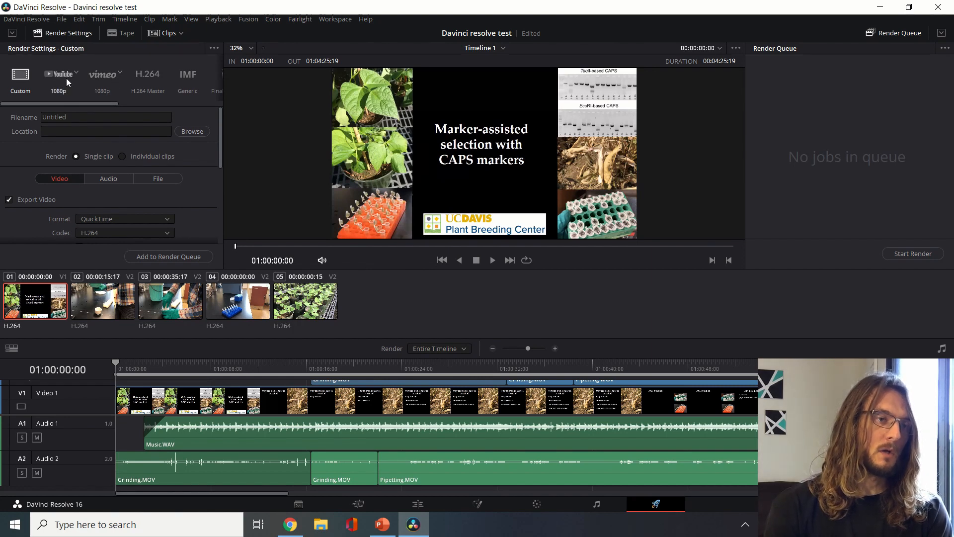
Queue a YouTube 1080p render named Resolve tutorial in Videos and start rendering.
click(59, 74)
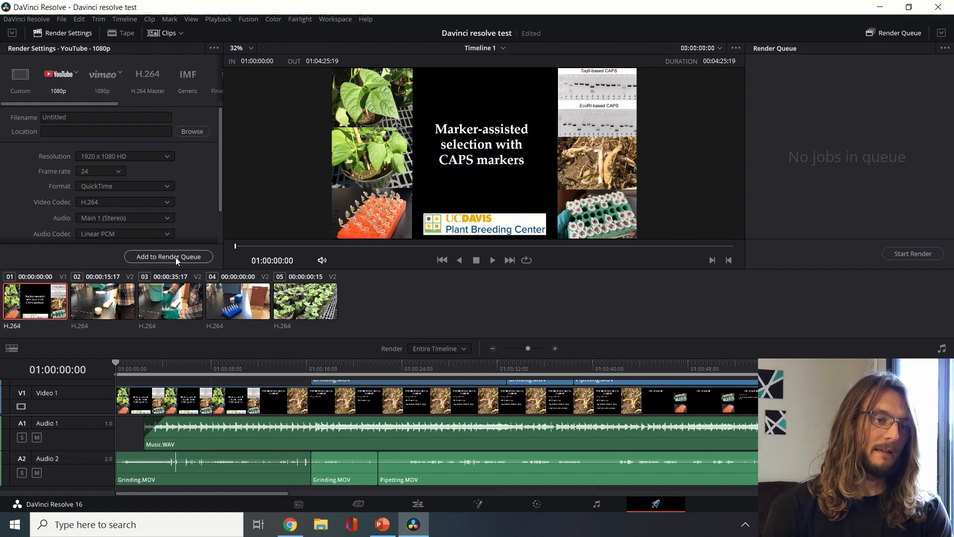
click(191, 131)
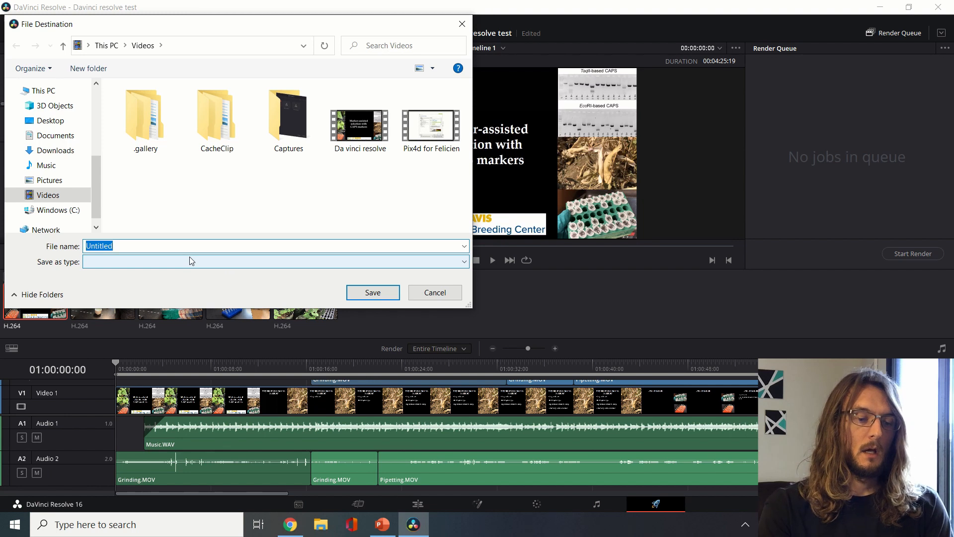
text(RE)
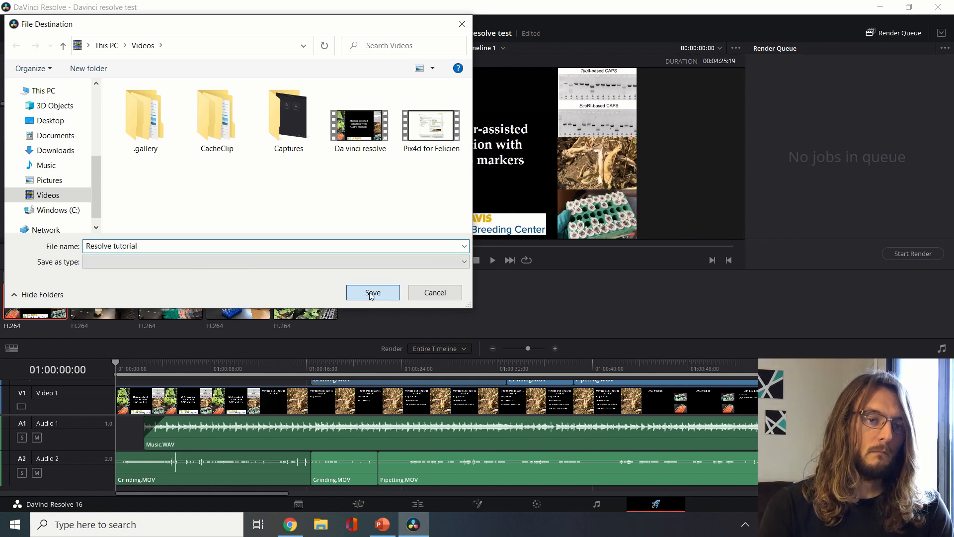
click(372, 292)
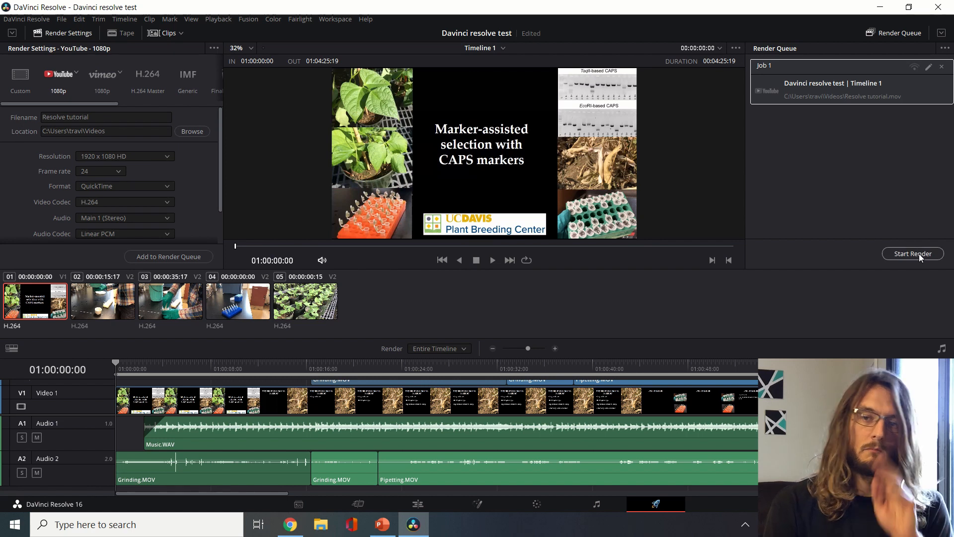
click(912, 254)
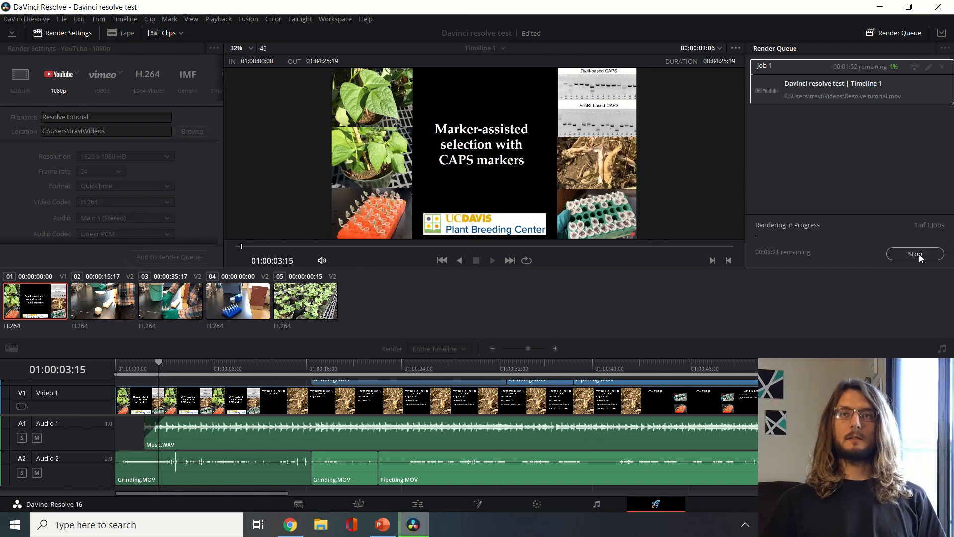